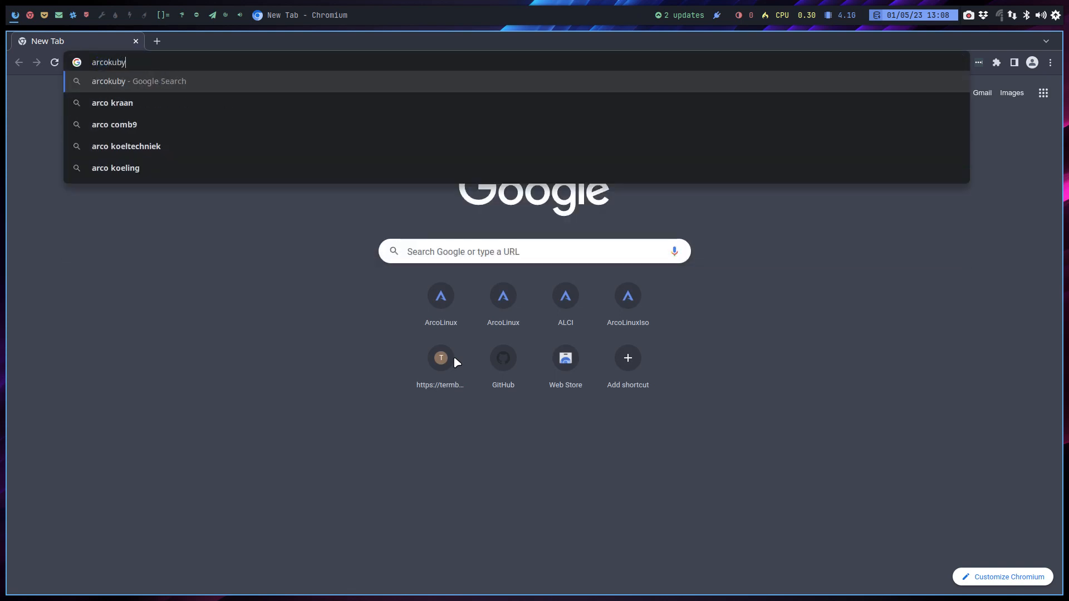
# Step: Navigate Chromium to arcolinuxiso.com and reach its ArcoLinux App Python/GTK3 page
pyautogui.press('Backspace')
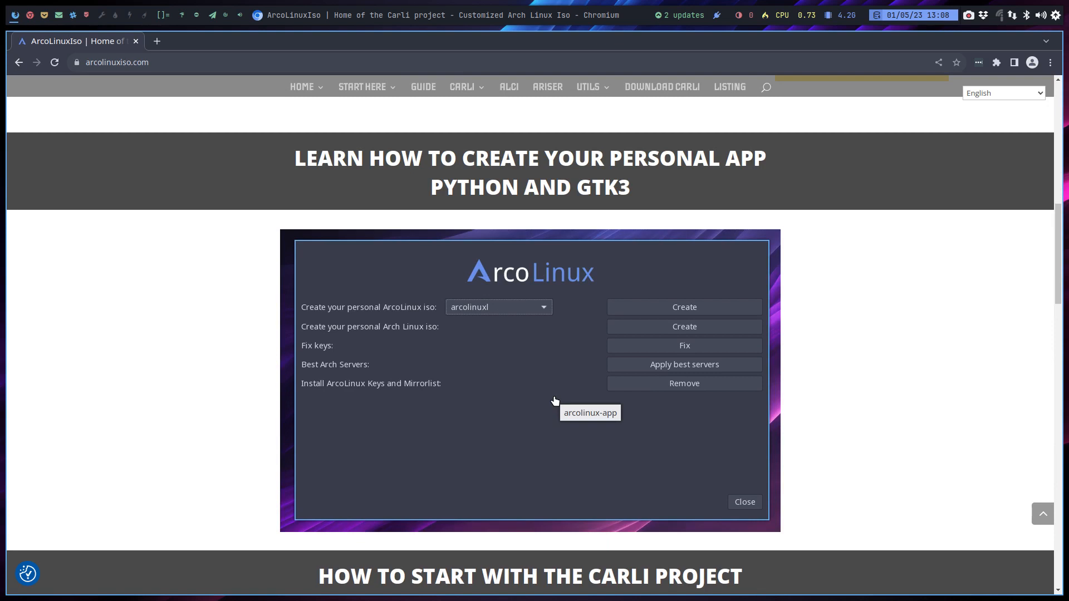
pyautogui.moveTo(554, 356)
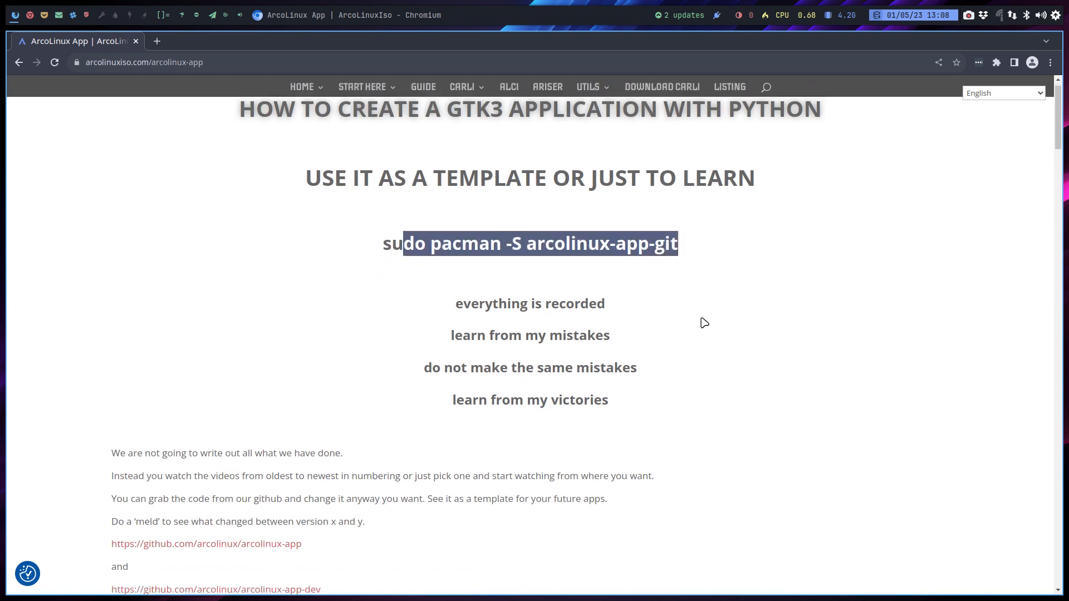
pyautogui.scroll(-3)
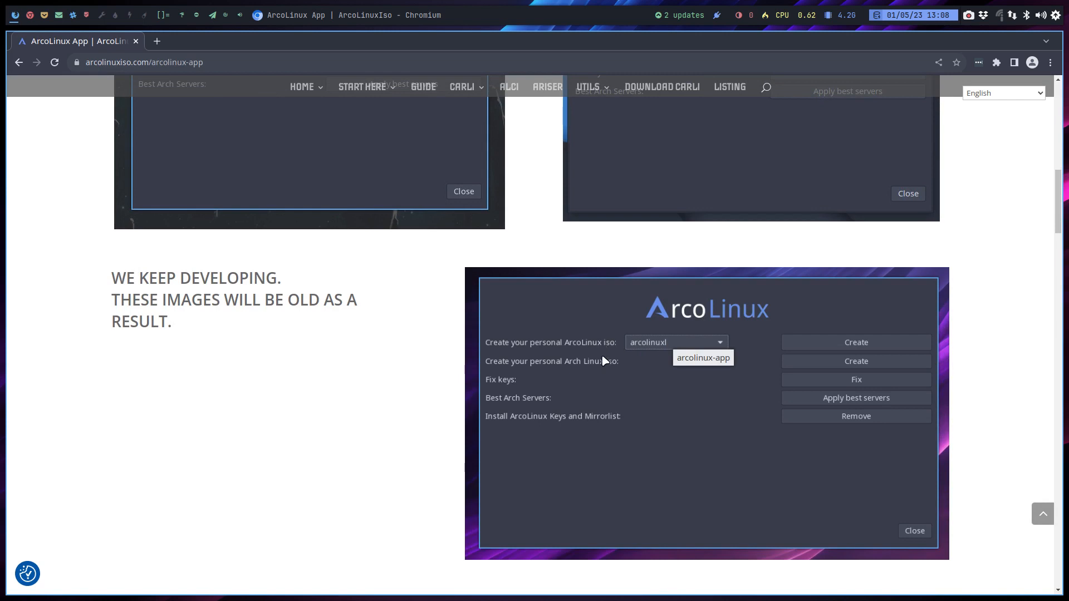
pyautogui.moveTo(560, 377)
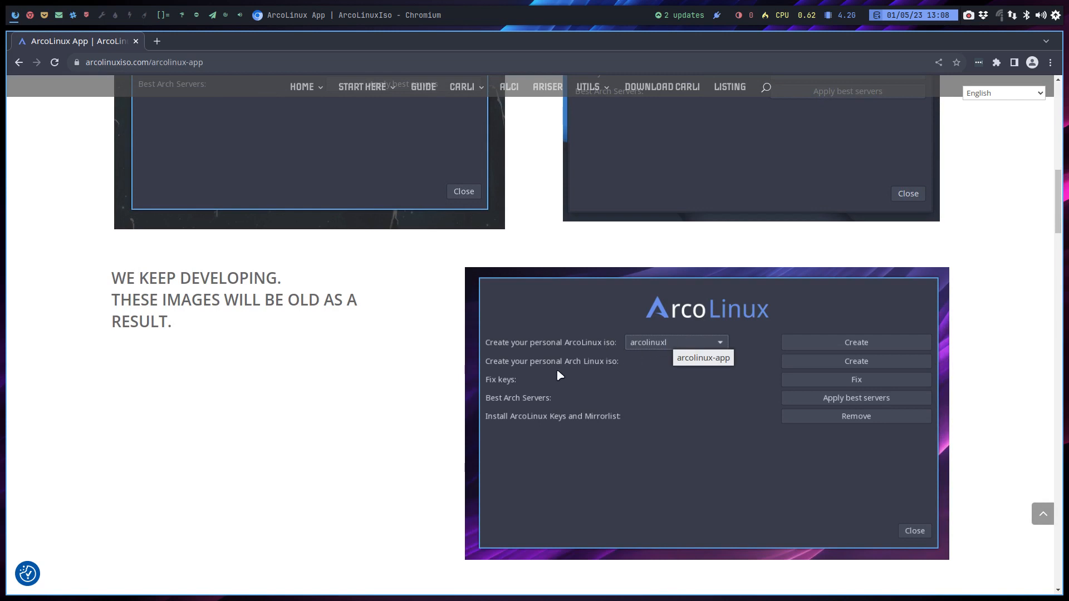
pyautogui.moveTo(522, 403)
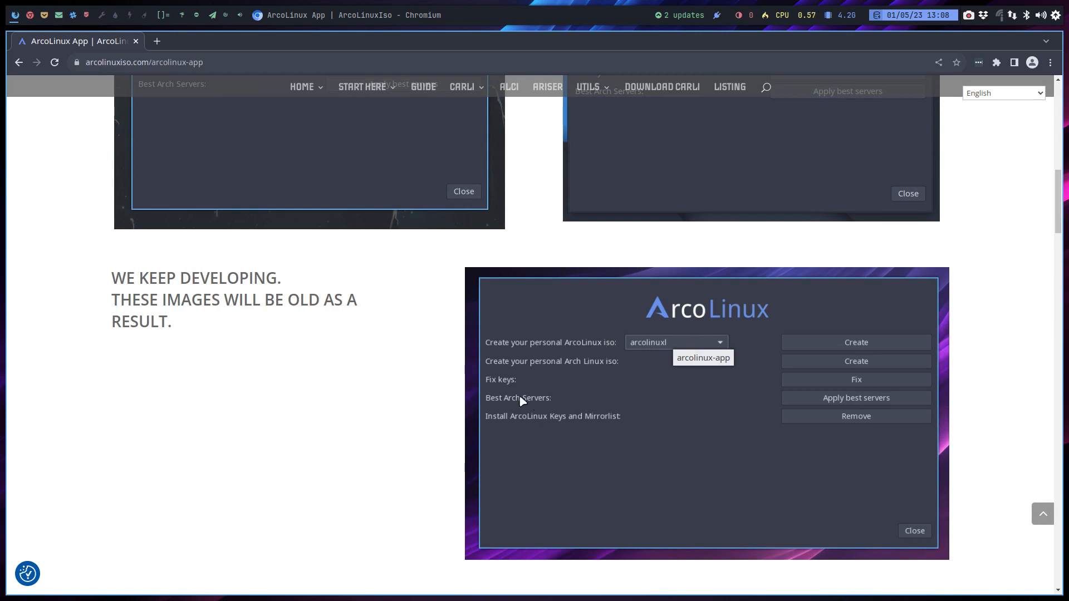
pyautogui.moveTo(530, 405)
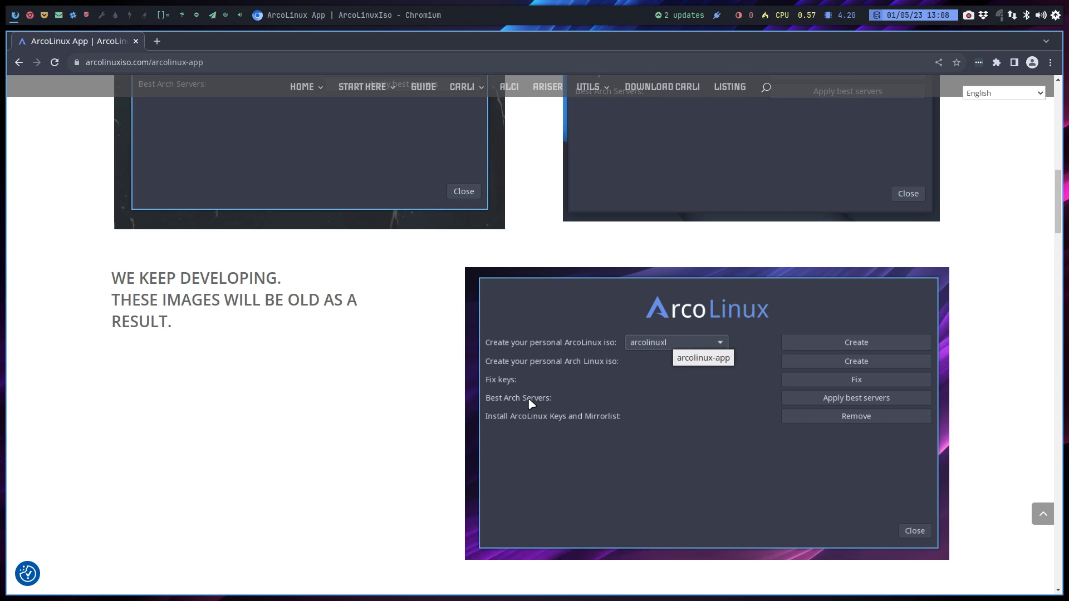
pyautogui.moveTo(562, 442)
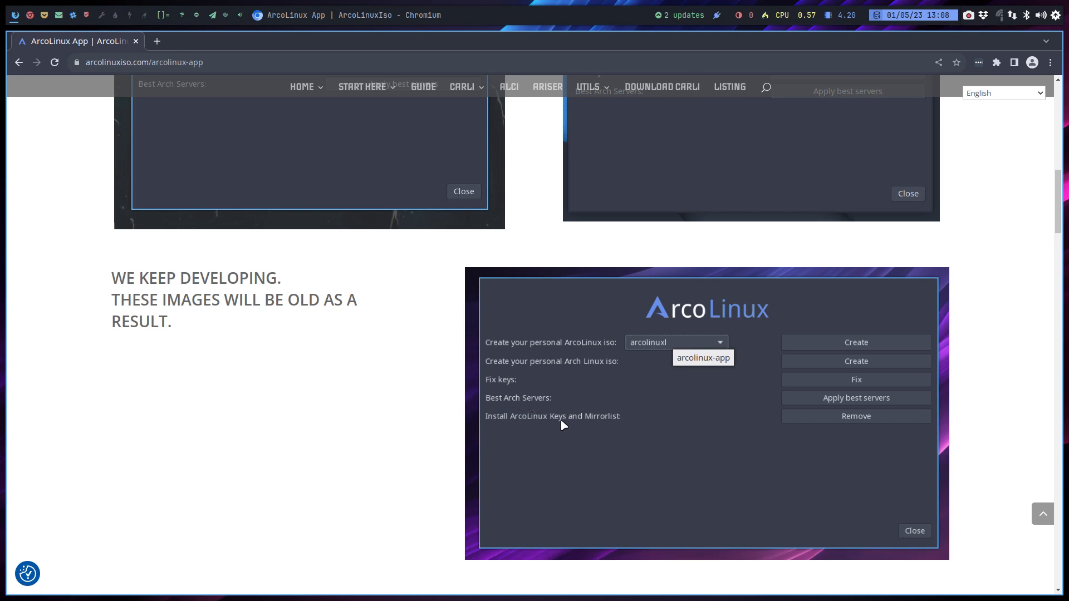
pyautogui.moveTo(653, 530)
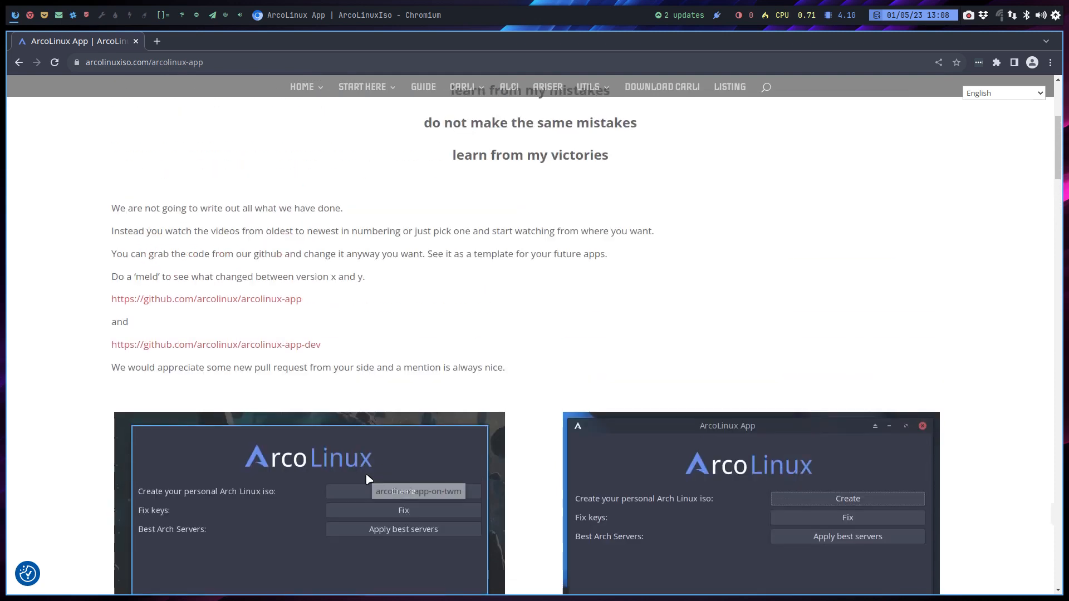
pyautogui.scroll(-3)
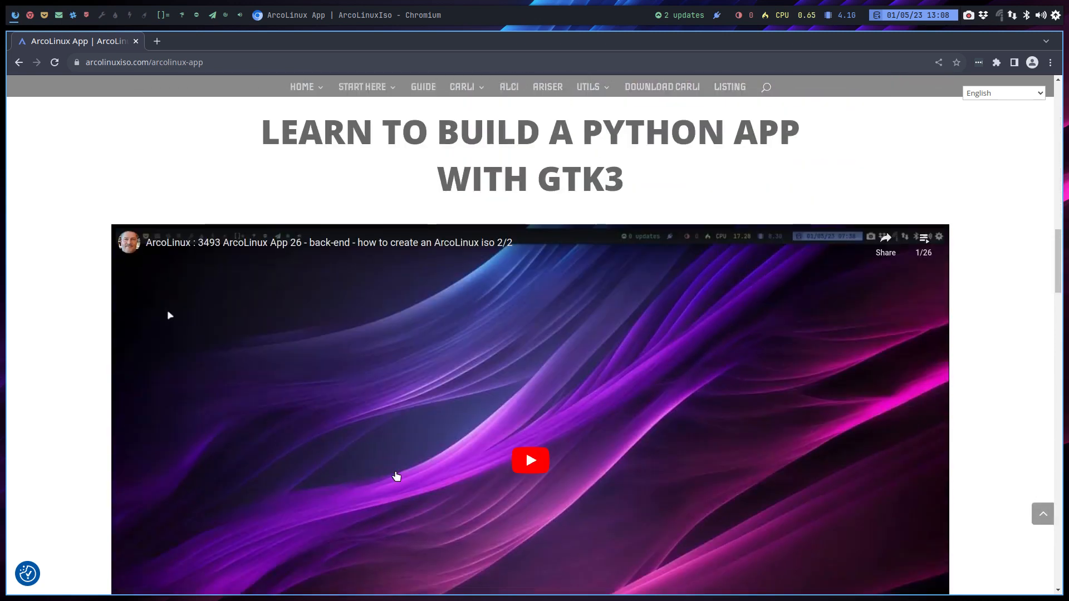
pyautogui.moveTo(924, 239)
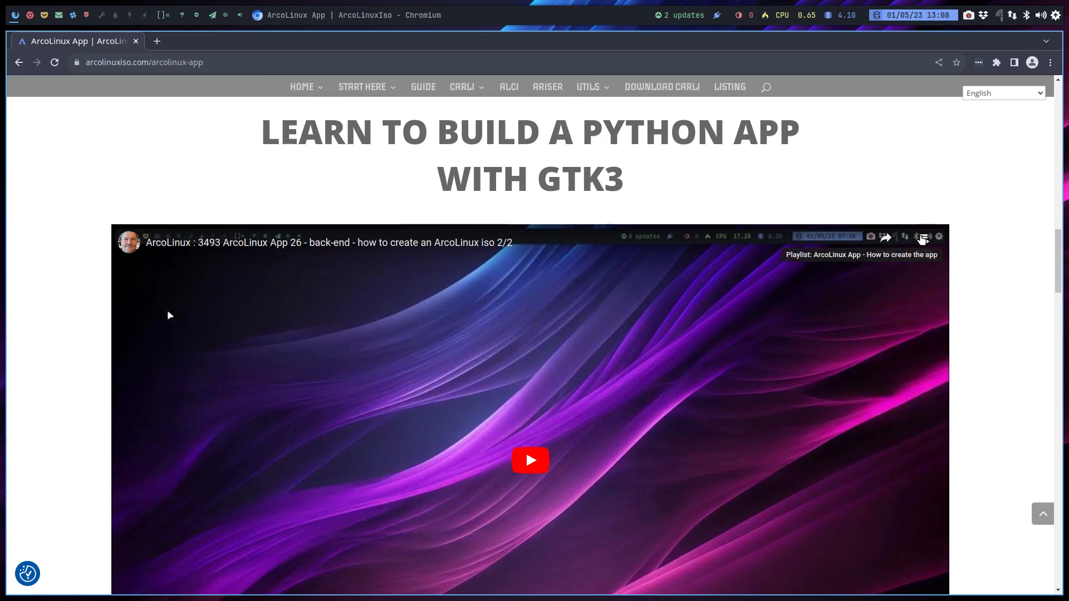
pyautogui.scroll(-3)
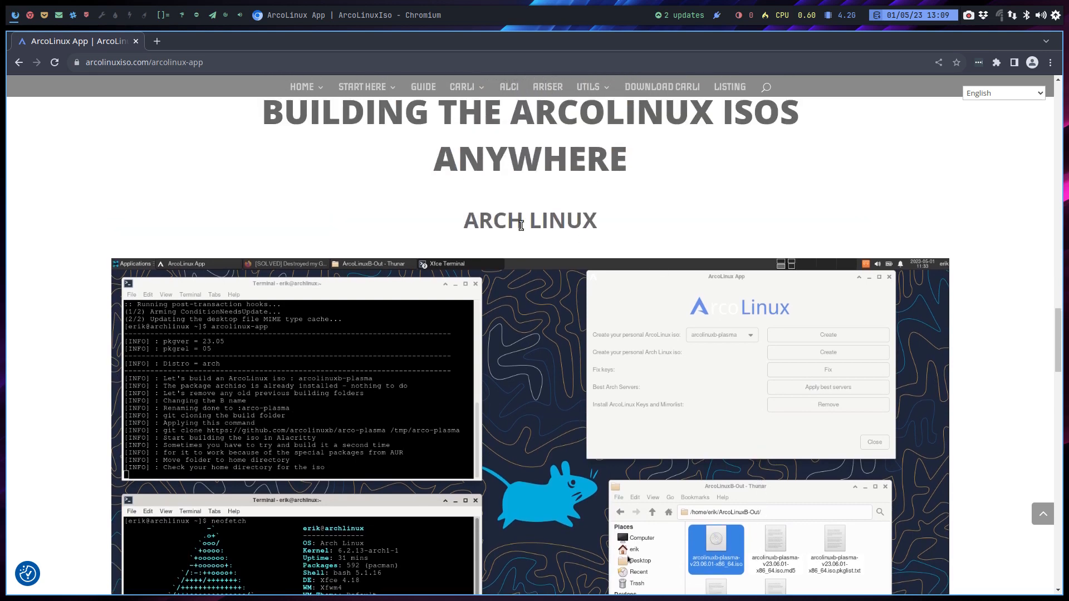
pyautogui.scroll(-3)
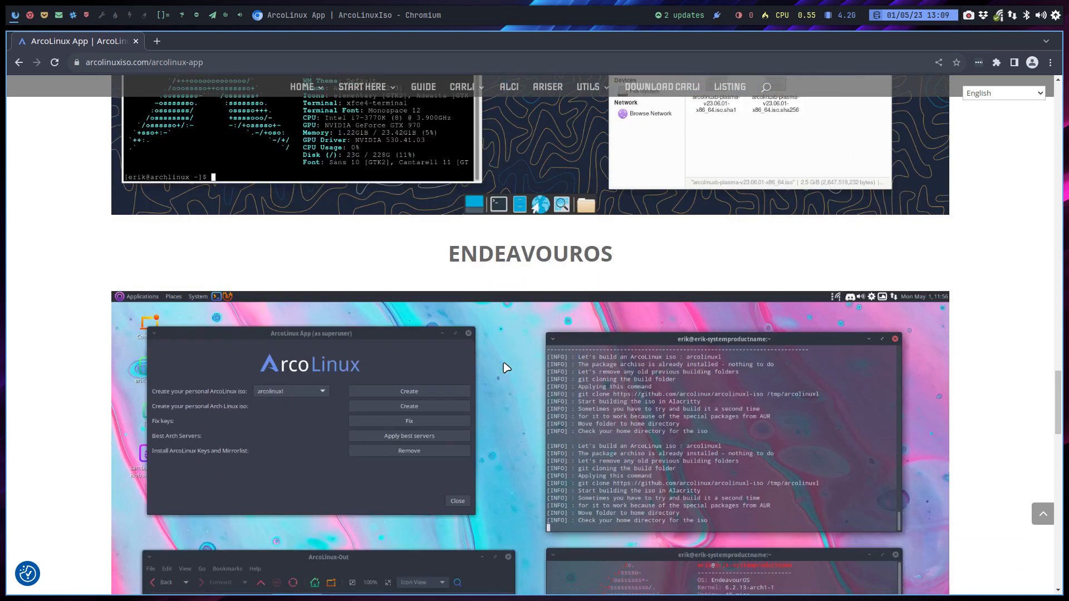
pyautogui.scroll(-3)
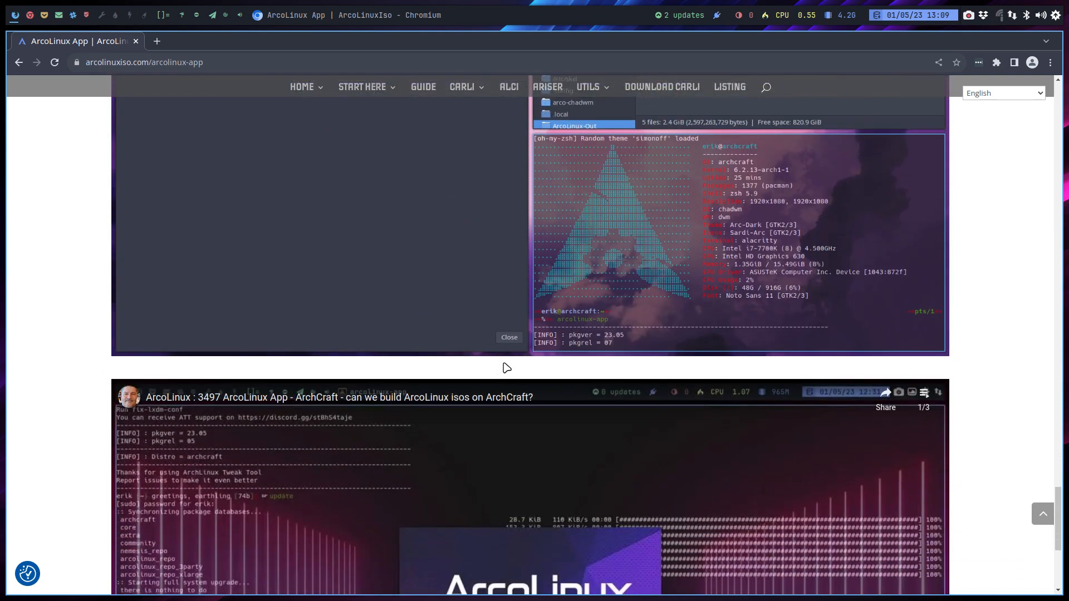
pyautogui.scroll(-3)
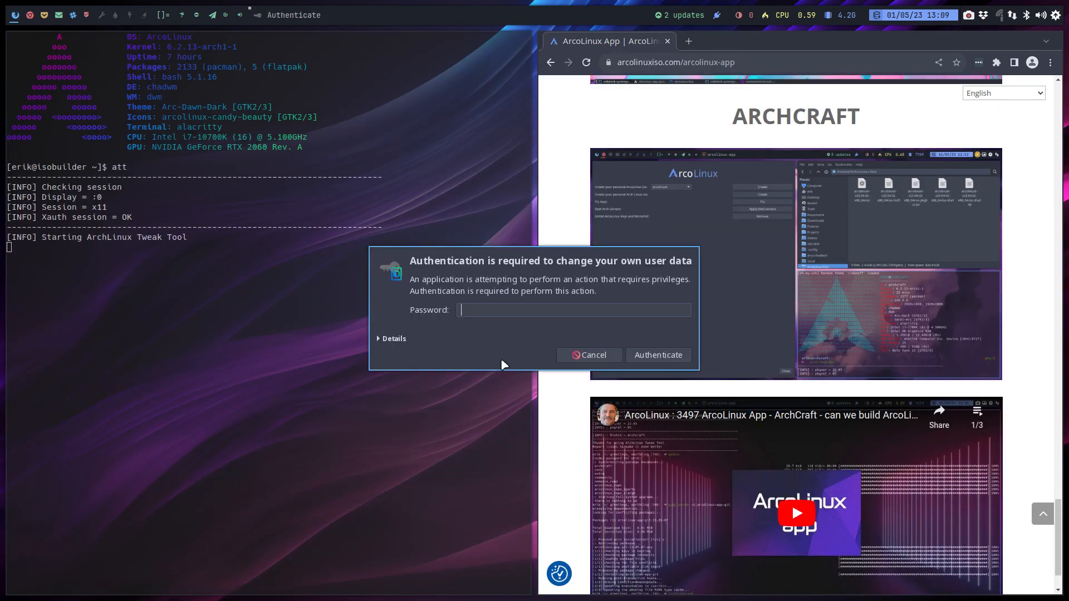
# Step: Authenticate to start Arch Linux Tweak Tool, then quit it via Quit ATT
pyautogui.click(657, 355)
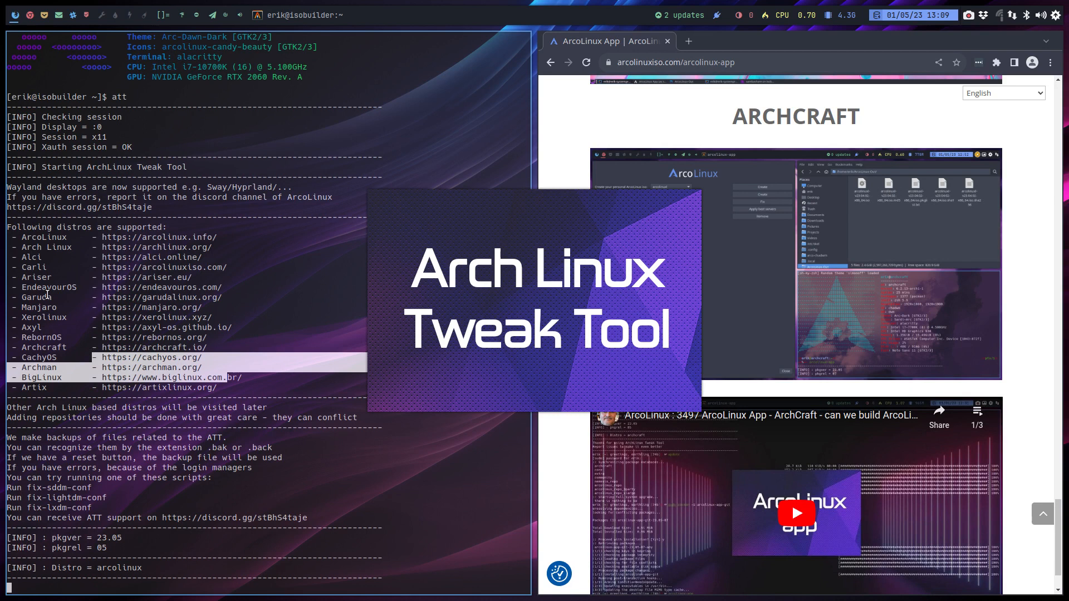
pyautogui.moveTo(504, 247)
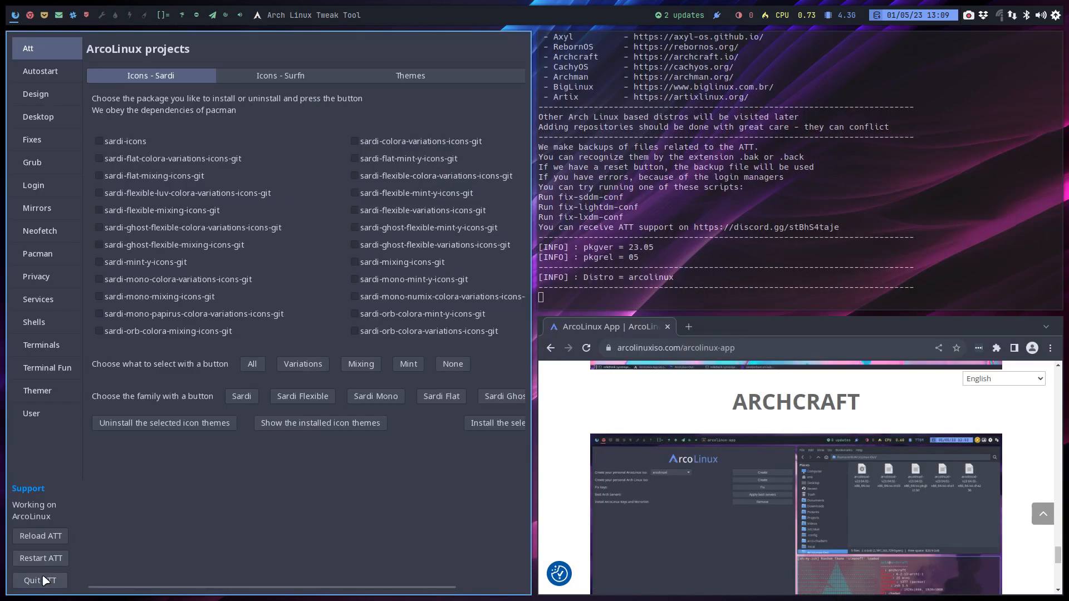
pyautogui.click(40, 582)
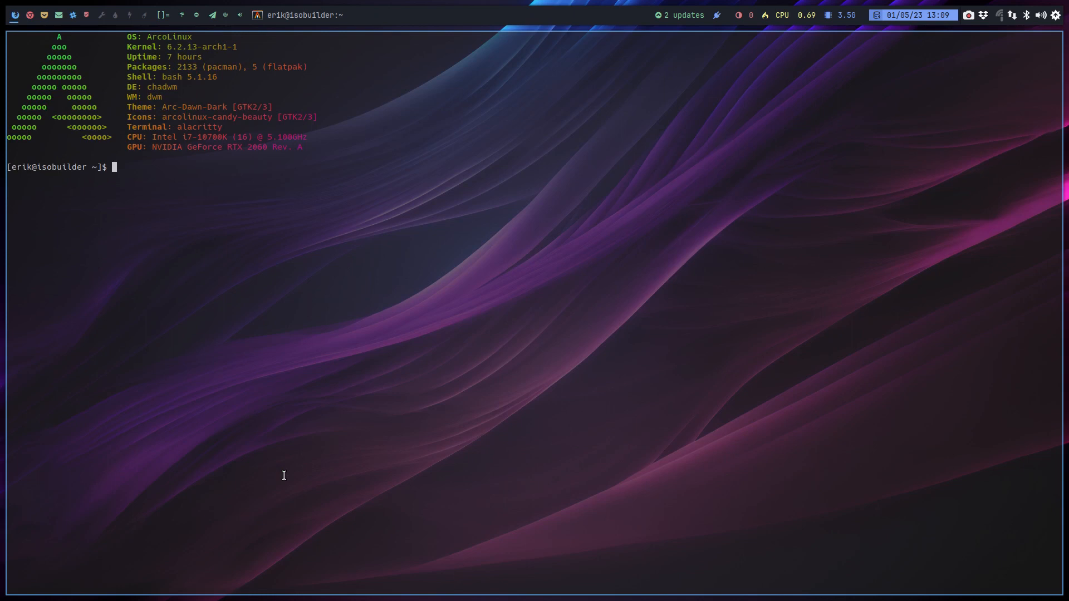
# Step: Run arcolinux-app from the terminal and authenticate so its window appears
pyautogui.write('arcolinux-app')
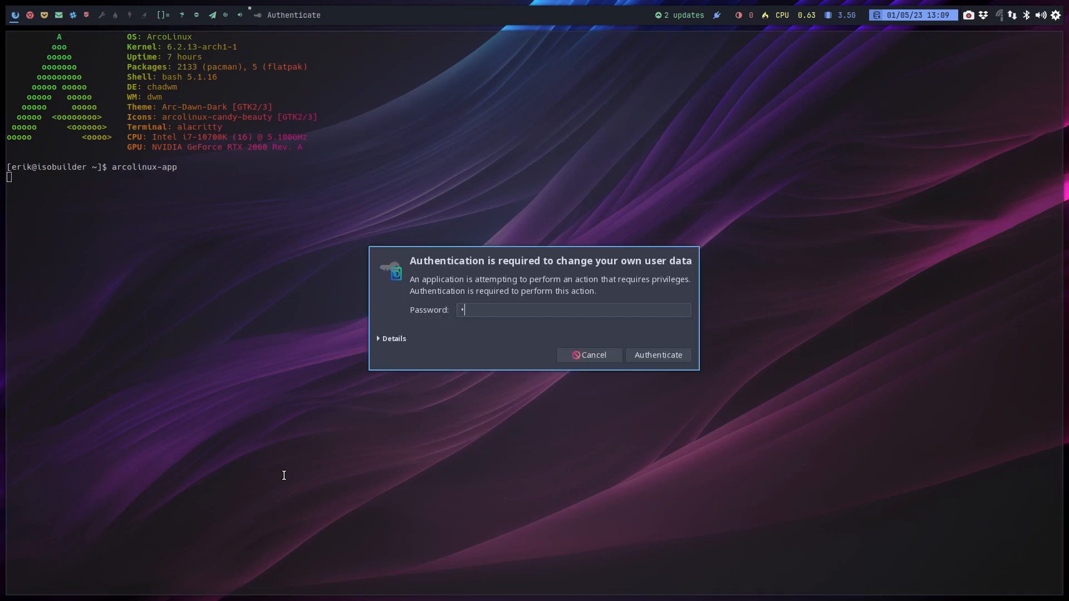
pyautogui.click(659, 356)
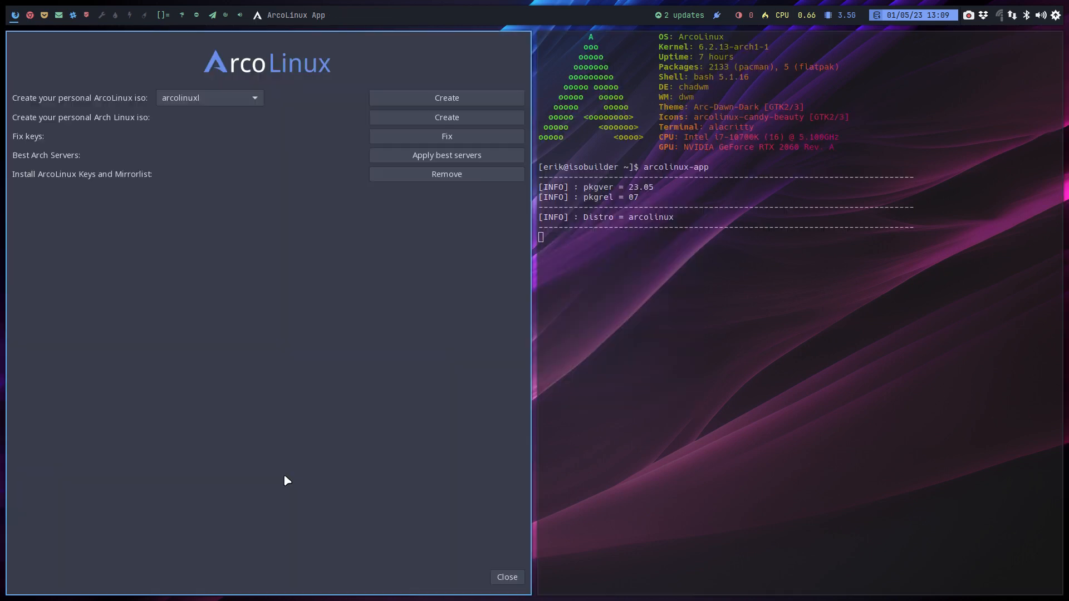
pyautogui.moveTo(265, 161)
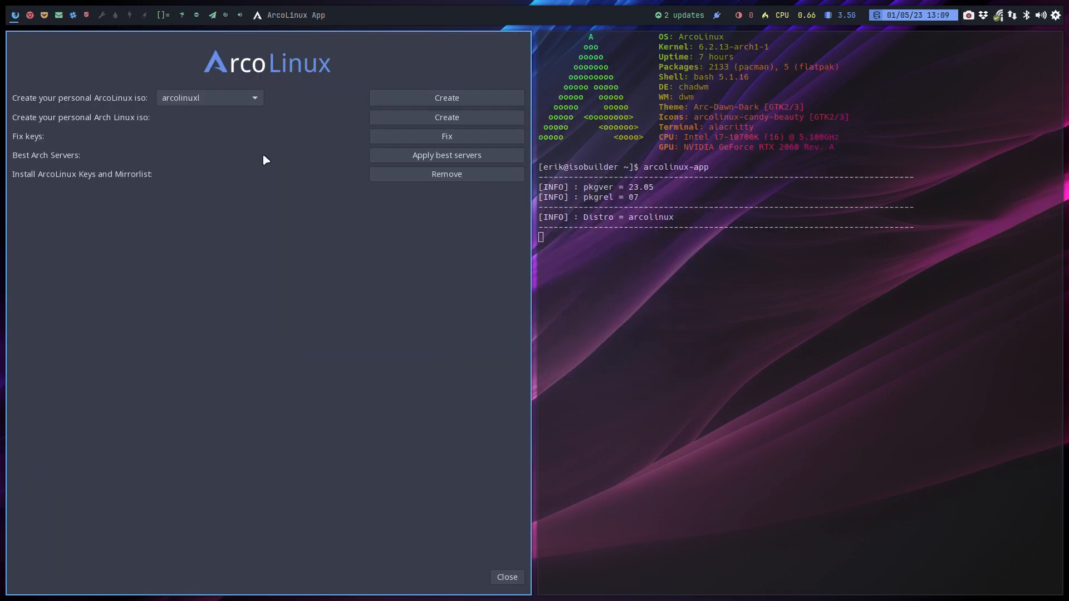
# Step: Browse the personal ISO edition list, keep arcolinuxl, then start the web browser
pyautogui.click(209, 98)
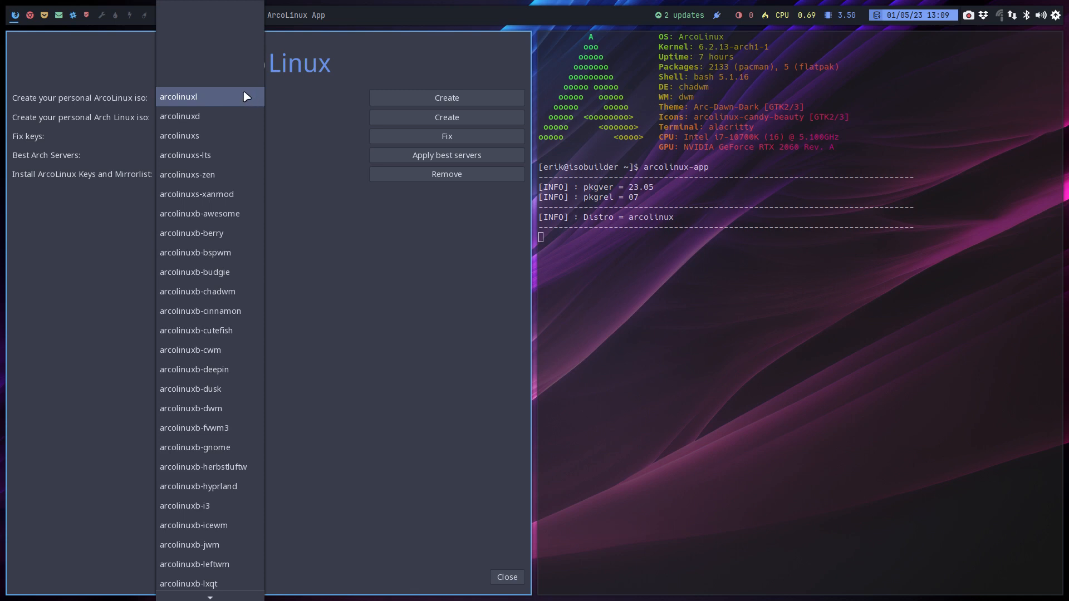
pyautogui.moveTo(216, 20)
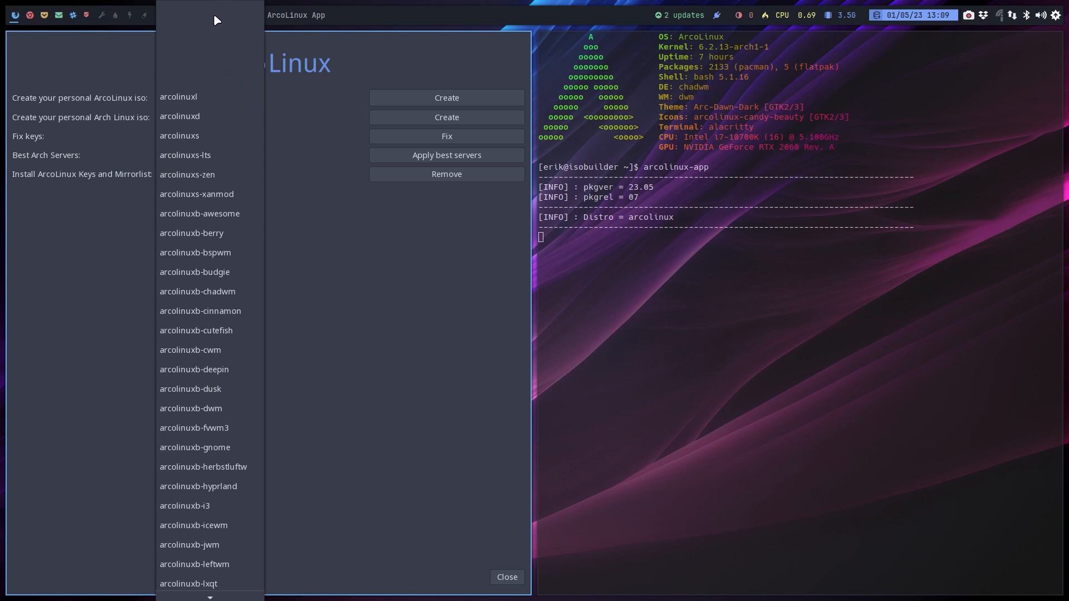
pyautogui.scroll(-3)
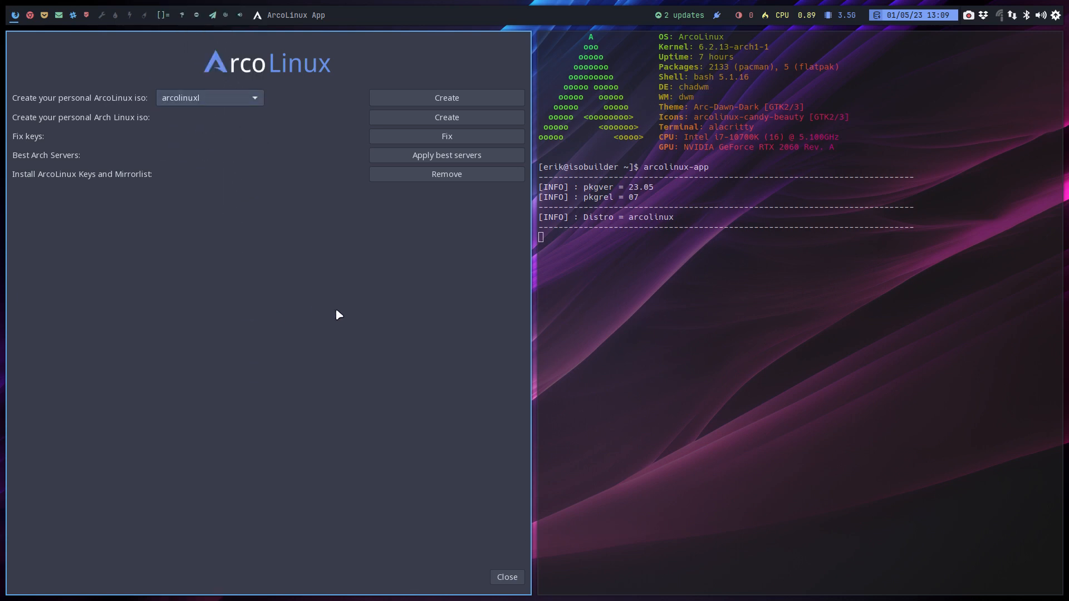
pyautogui.click(210, 98)
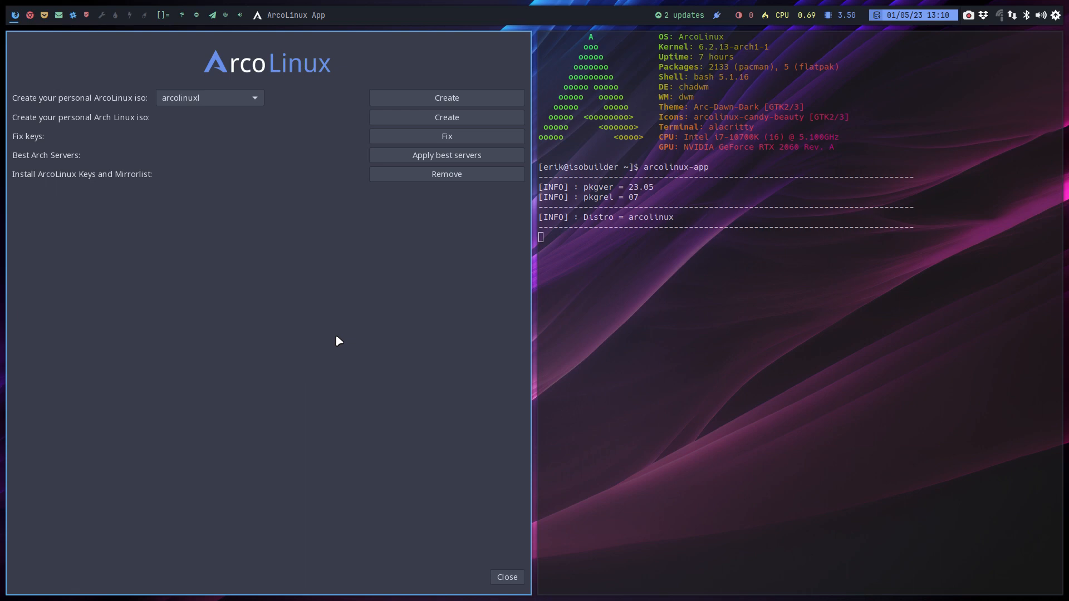
pyautogui.click(210, 98)
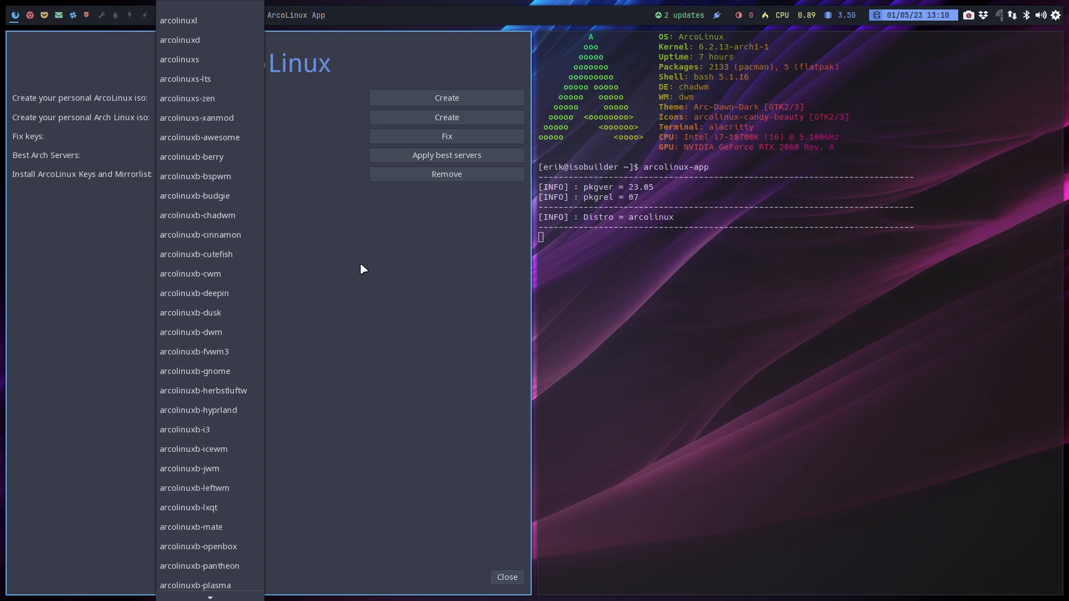
pyautogui.click(179, 20)
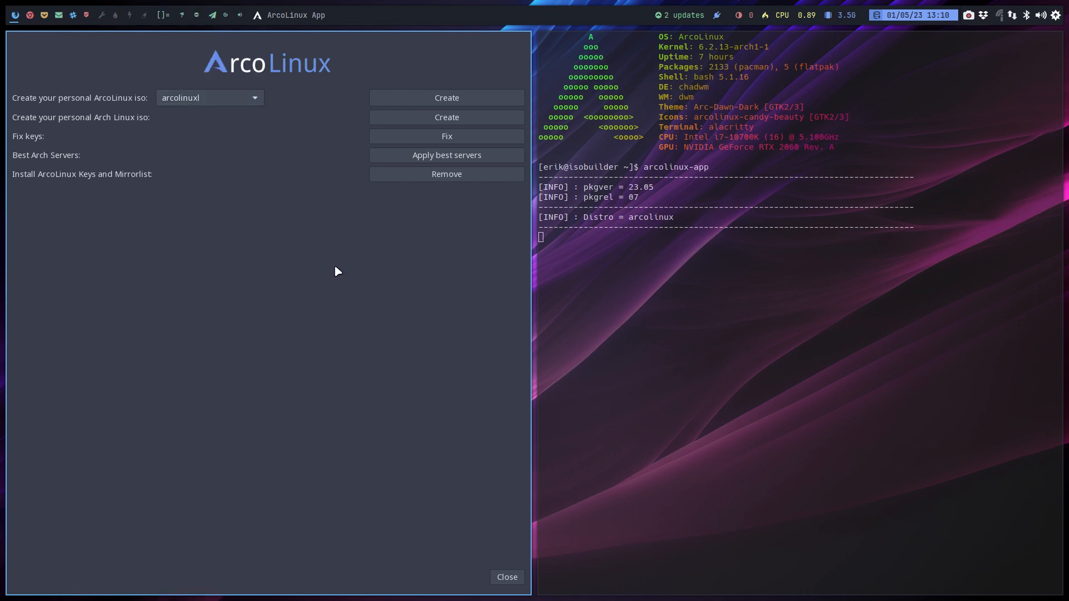
pyautogui.click(507, 577)
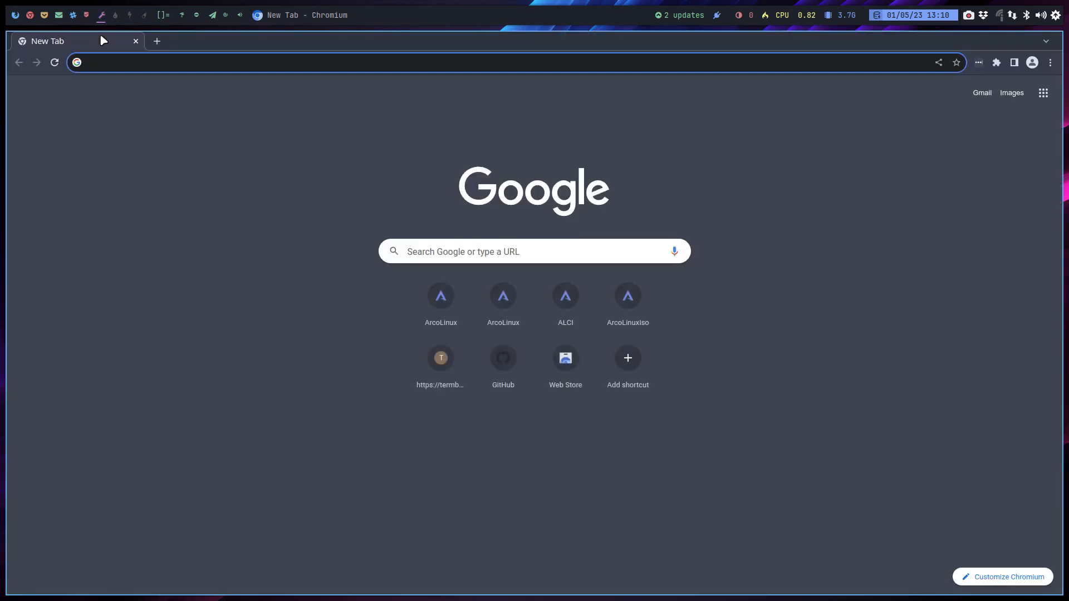
# Step: Search Google for 'gtk comboboxtext empty lines' from a new Chromium tab
pyautogui.write('gtk combo')
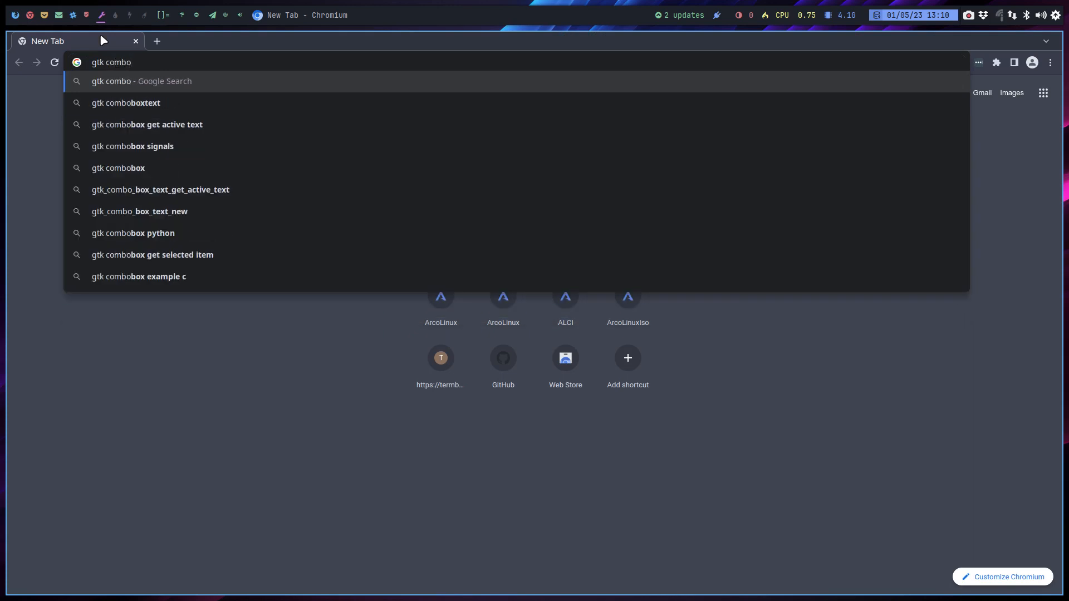
pyautogui.click(127, 103)
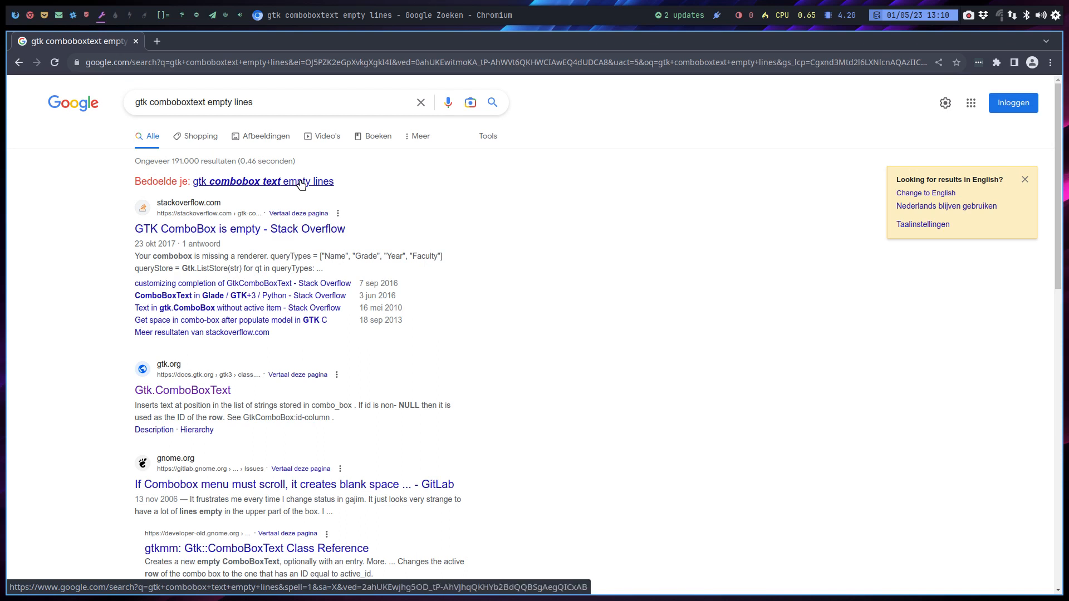
pyautogui.moveTo(212, 185)
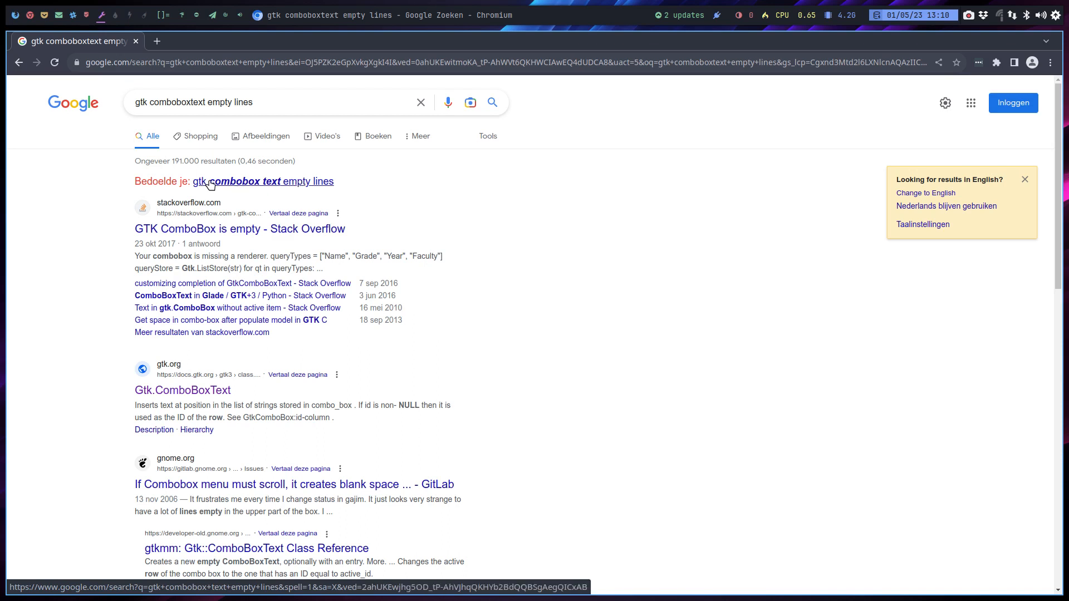
# Step: Load results for the suggested 'gtk combobox text empty lines', then clear the query
pyautogui.click(264, 182)
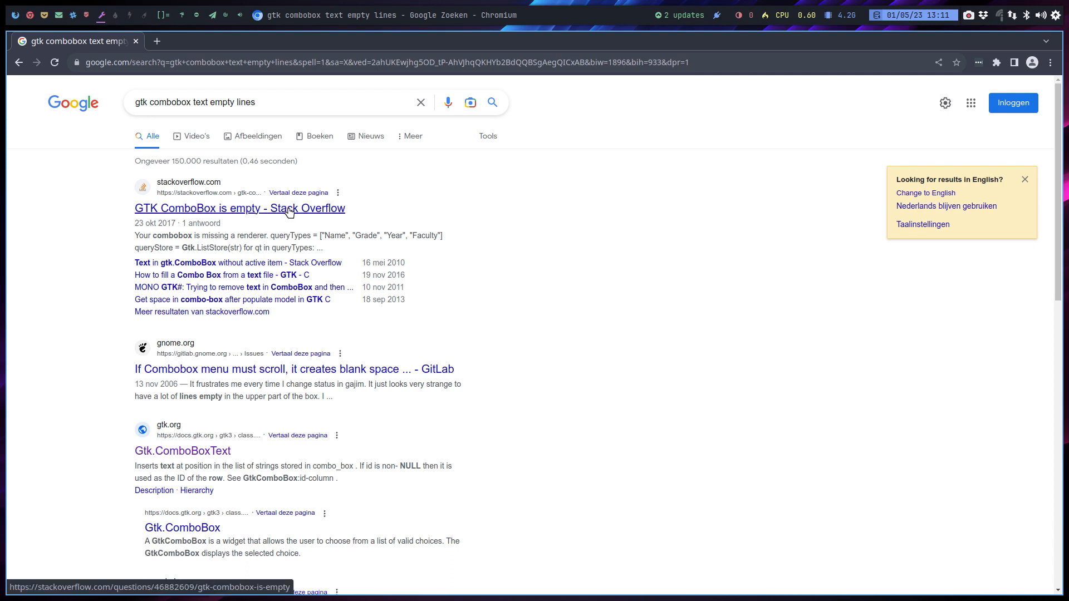
pyautogui.click(261, 103)
pyautogui.write('t')
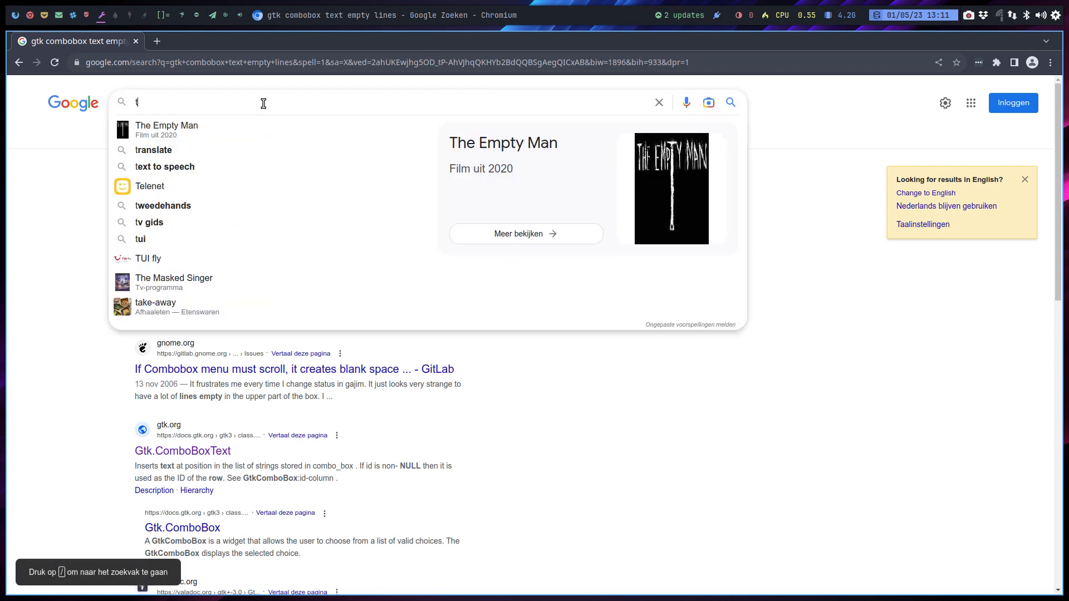
pyautogui.press('Backspace')
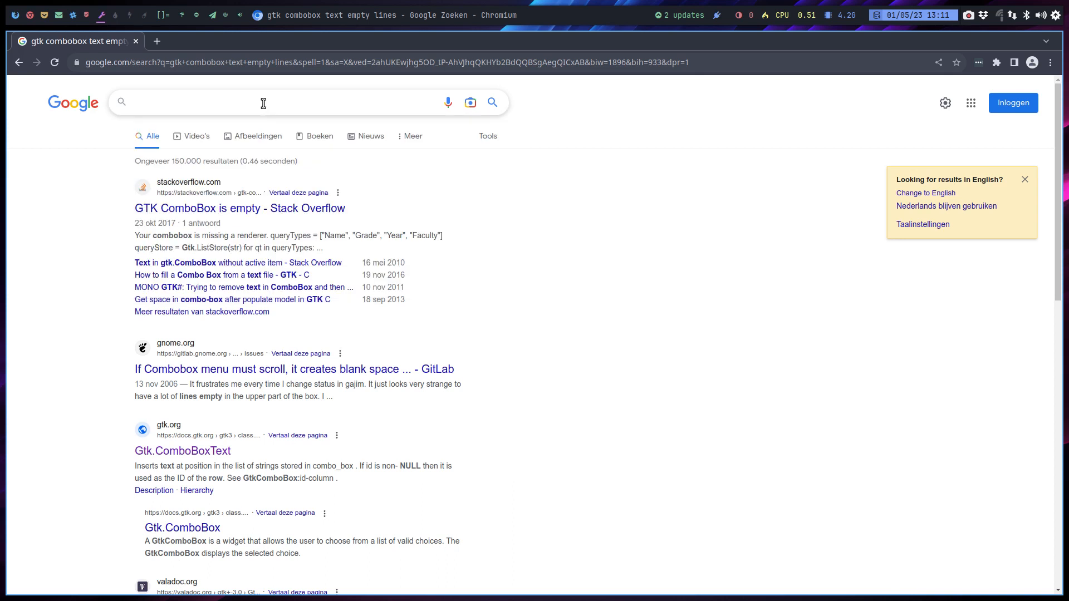
pyautogui.click(263, 102)
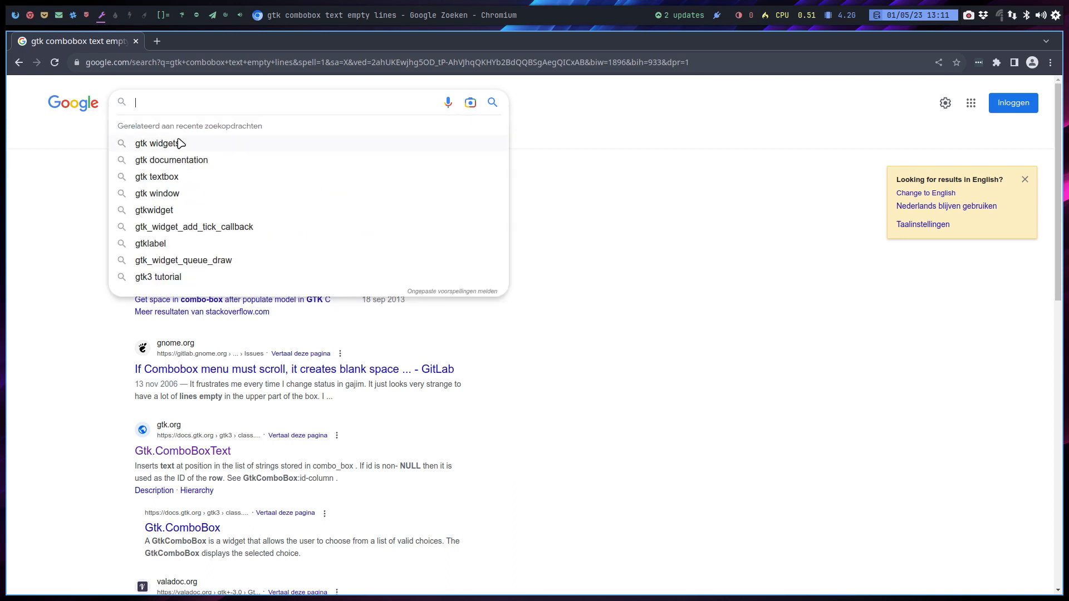
# Step: Search 'gtk comboboxtext empty lines at top' and open the GTK issue #270 result
pyautogui.write('gtk comboboxtext empty lines at')
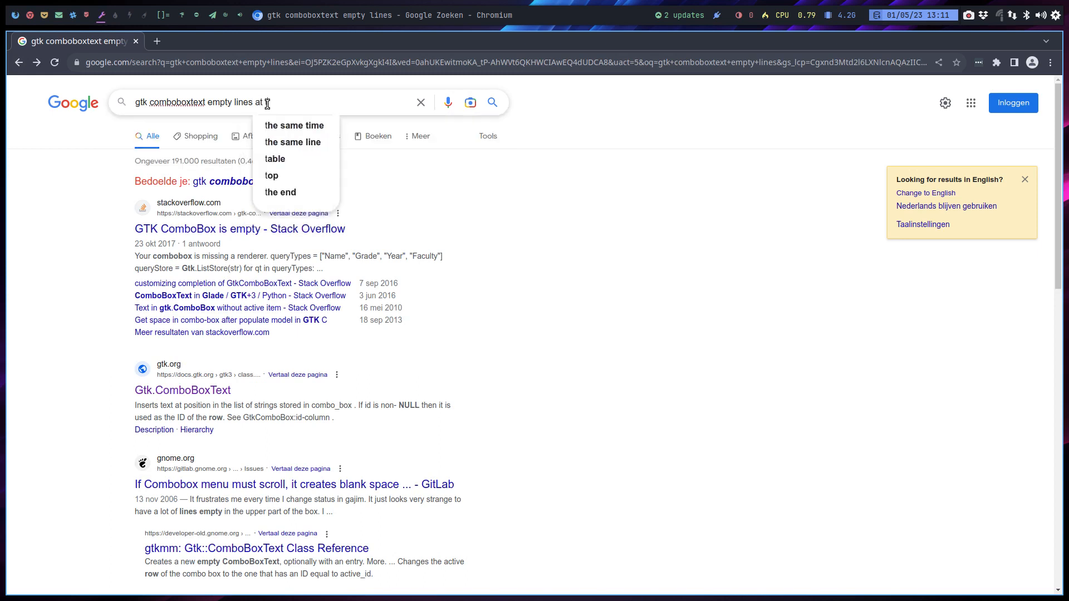
pyautogui.write('top')
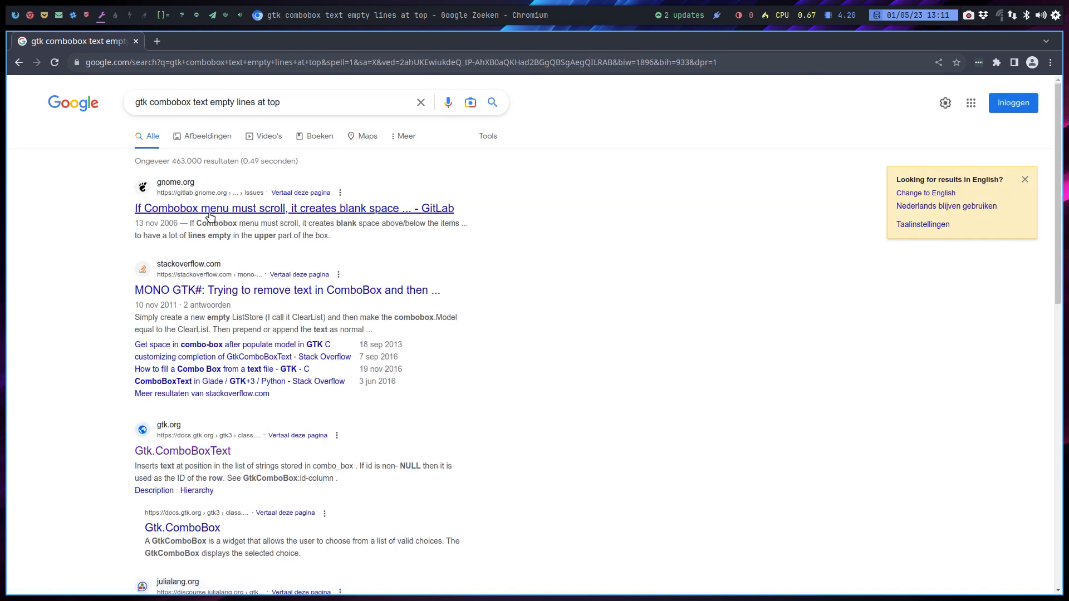
pyautogui.moveTo(370, 215)
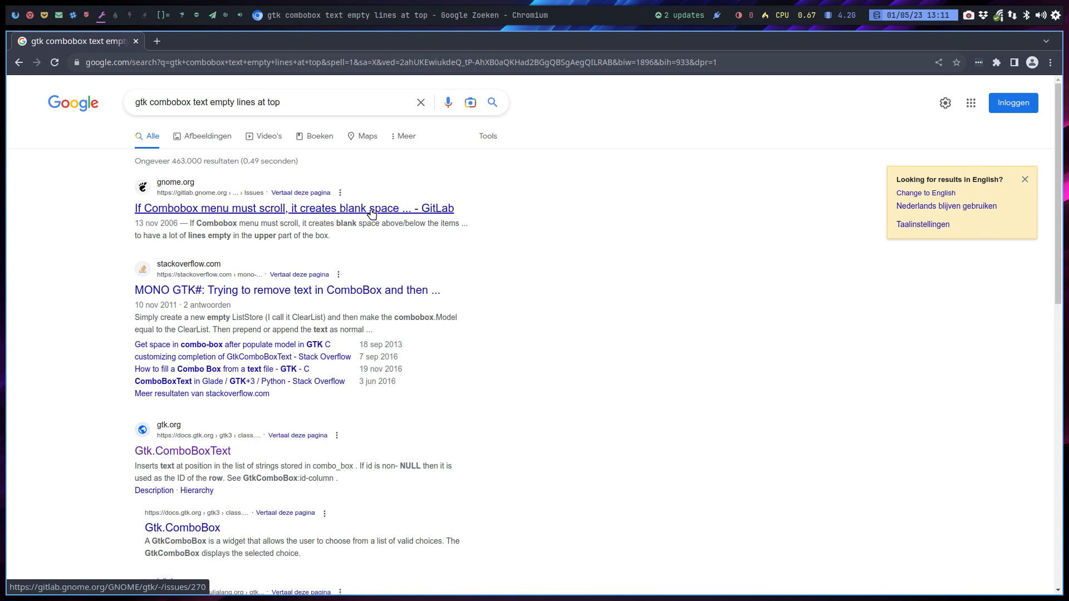
pyautogui.click(294, 208)
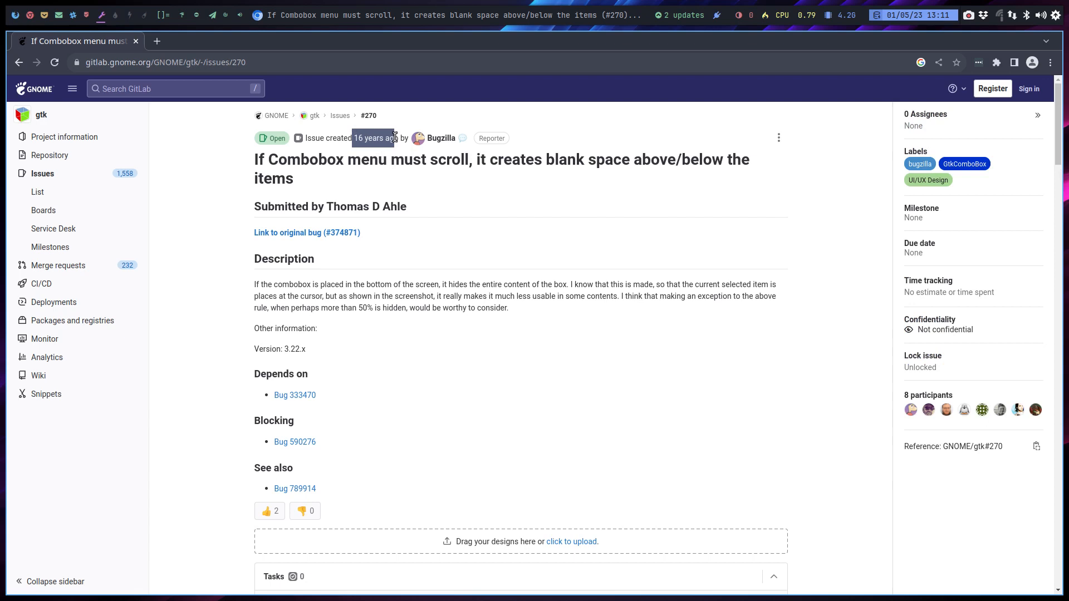
pyautogui.moveTo(423, 295)
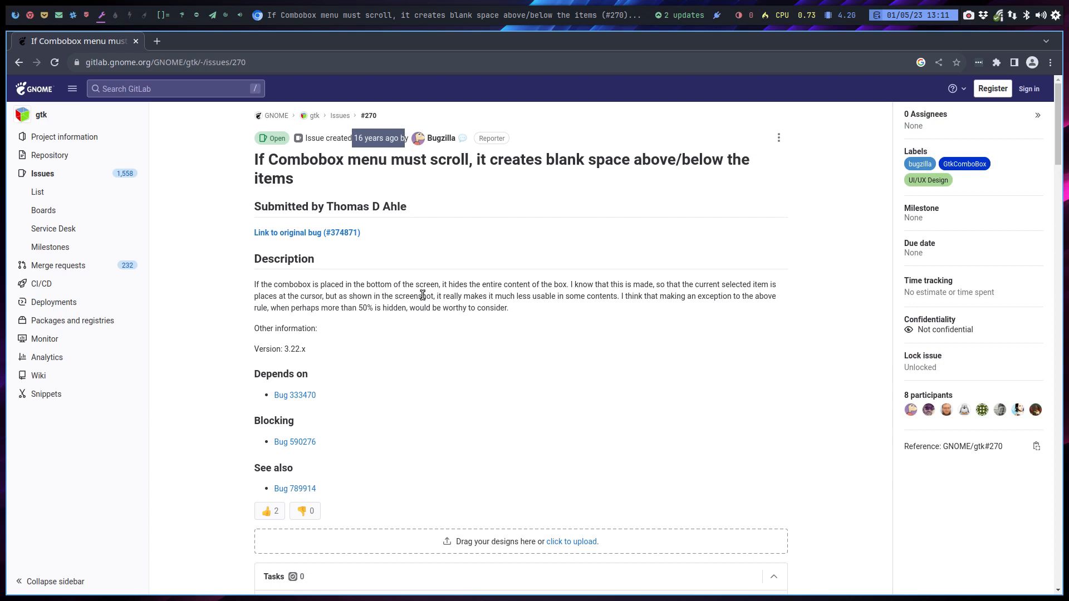
# Step: Read through the issue's comments on combo box blank space and return to the results
pyautogui.scroll(-3)
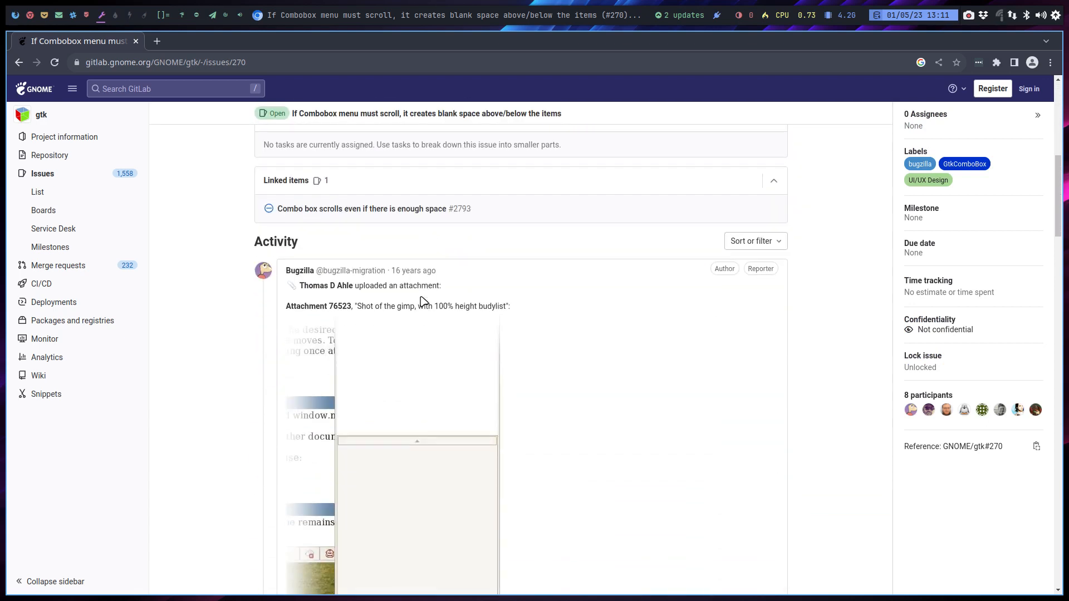
pyautogui.scroll(-3)
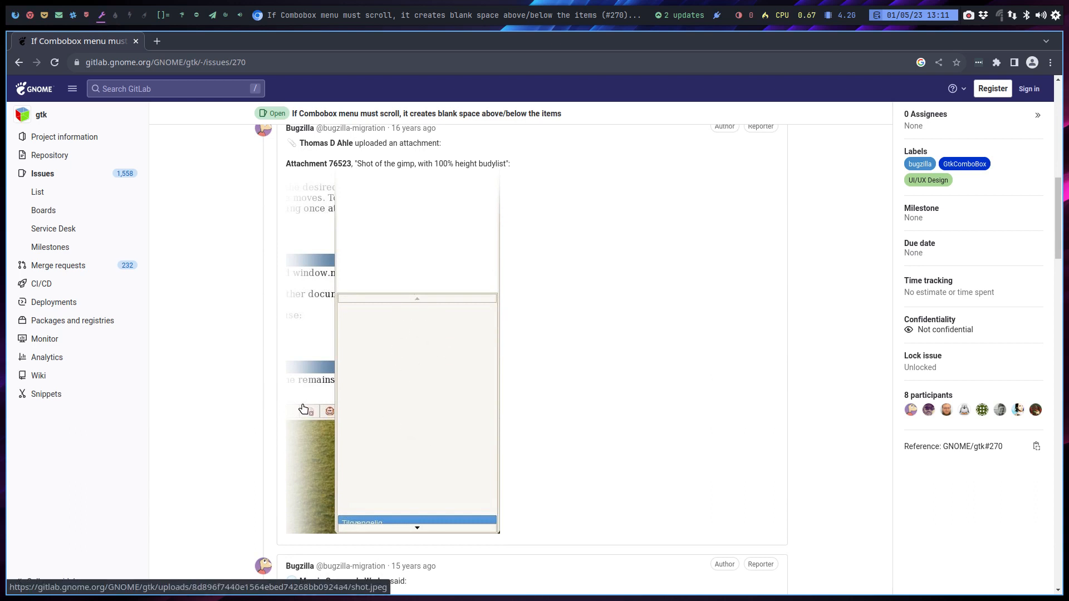
pyautogui.scroll(-3)
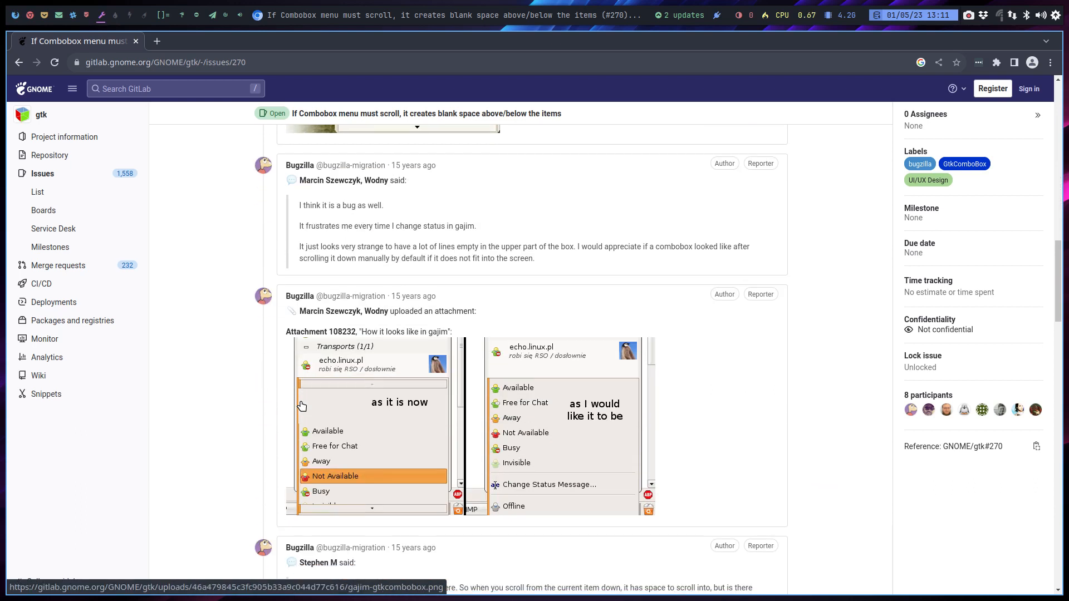
pyautogui.scroll(-3)
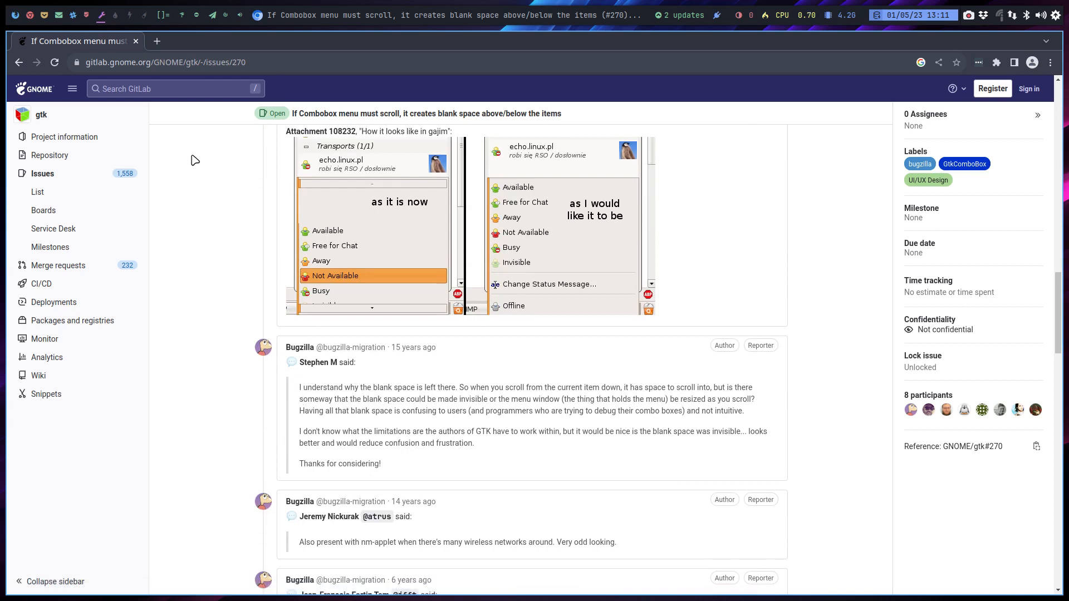
pyautogui.click(47, 358)
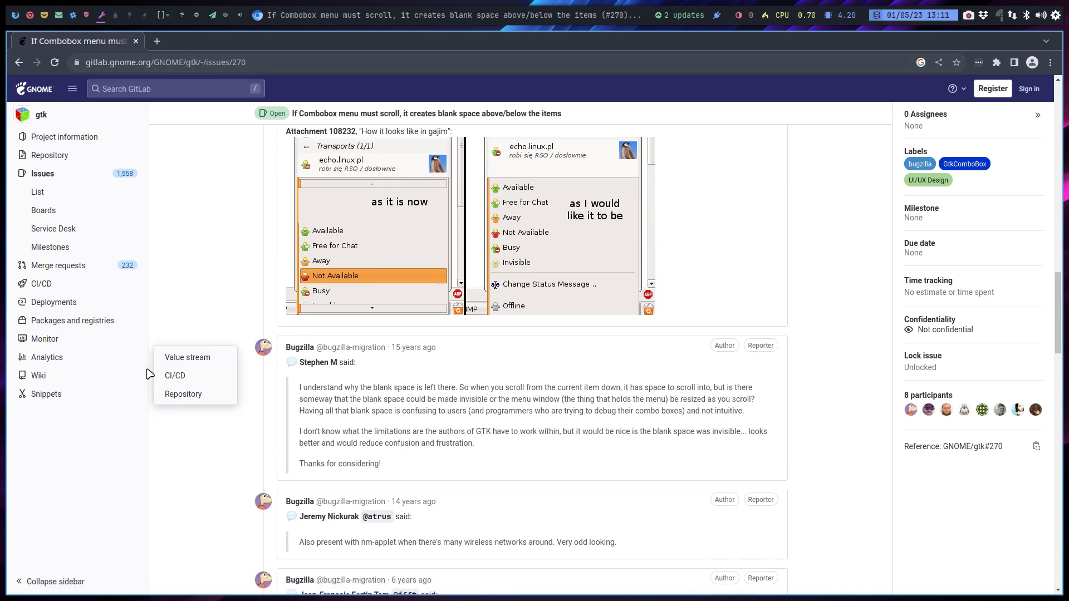
pyautogui.scroll(-3)
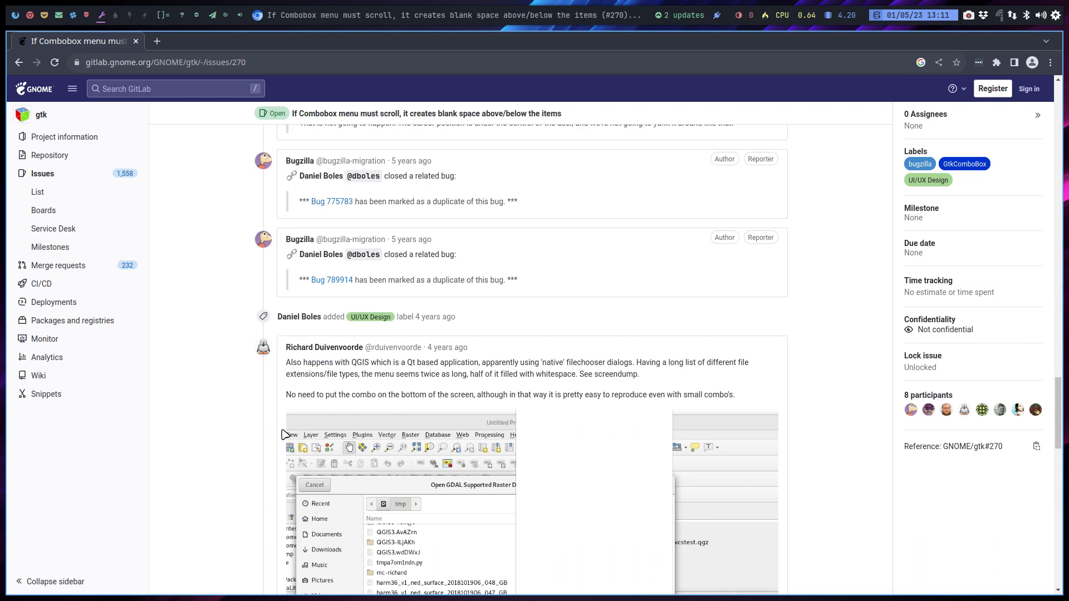
pyautogui.scroll(-3)
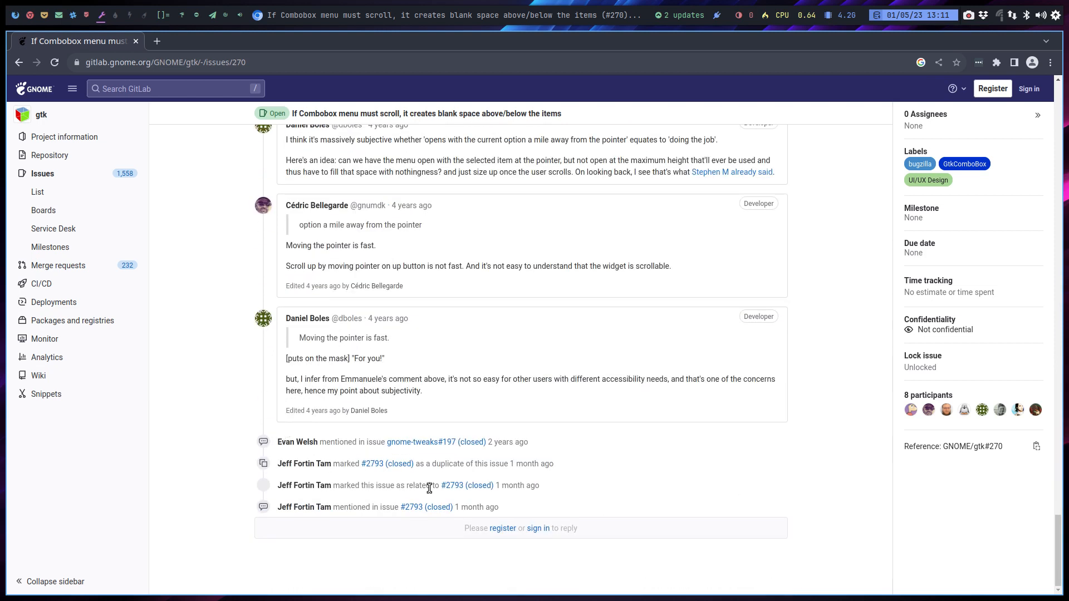
pyautogui.moveTo(379, 510)
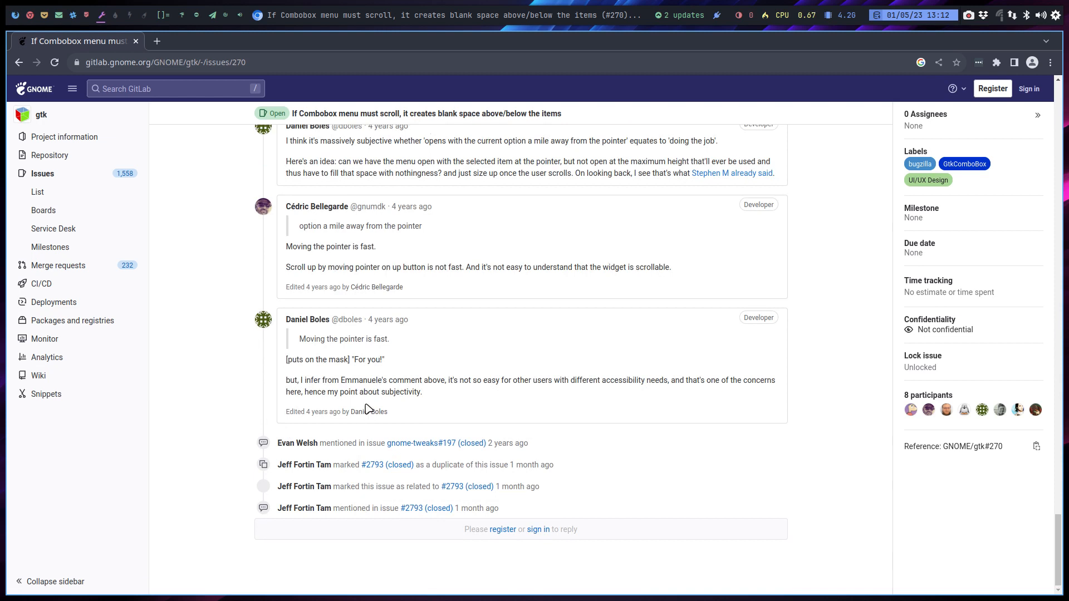
pyautogui.scroll(3)
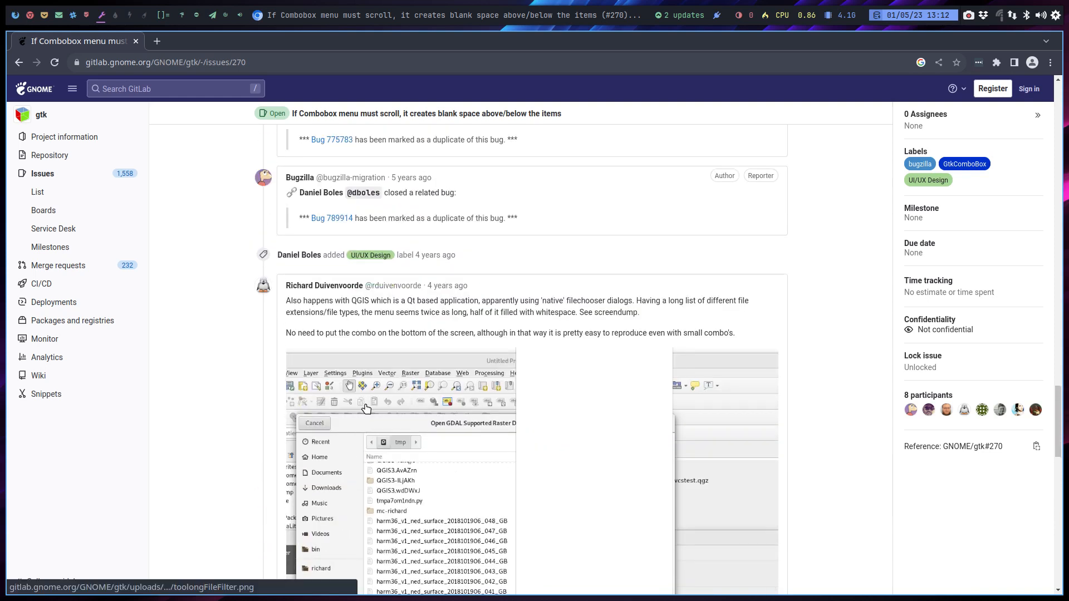
pyautogui.scroll(3)
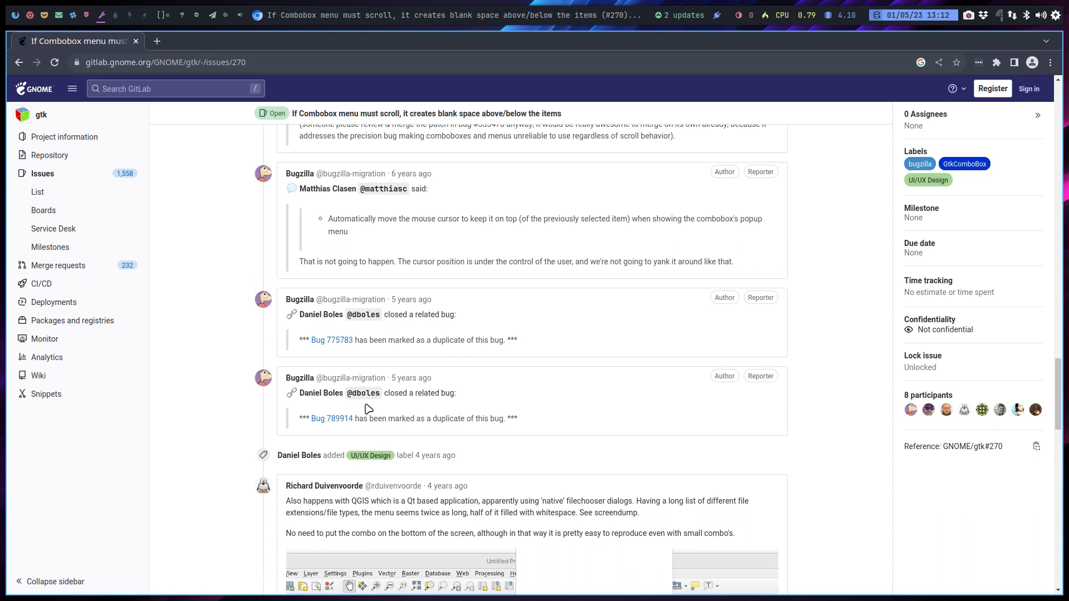
pyautogui.scroll(3)
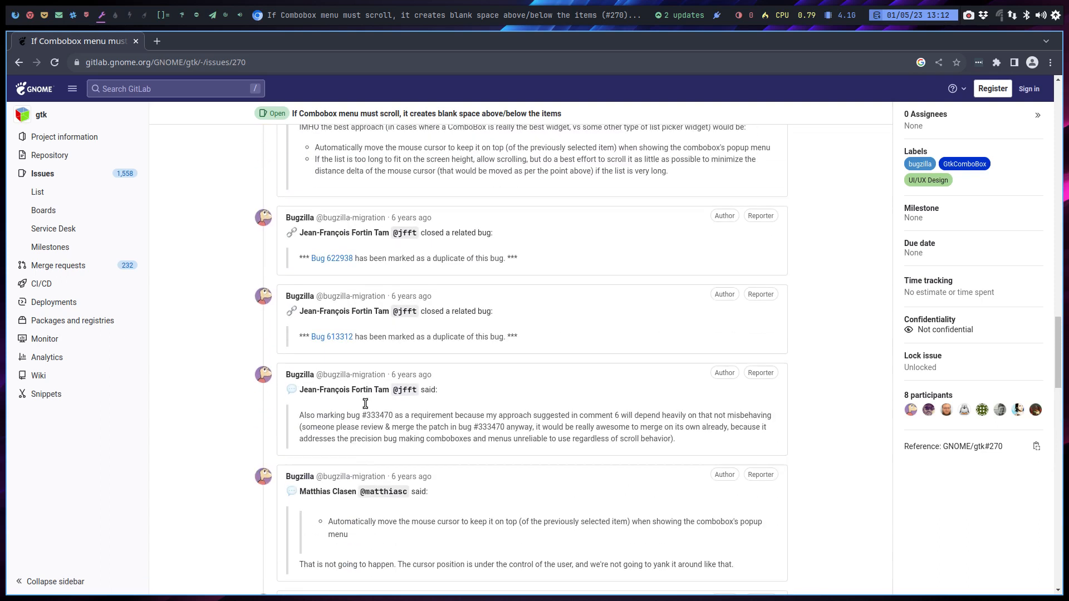
pyautogui.scroll(3)
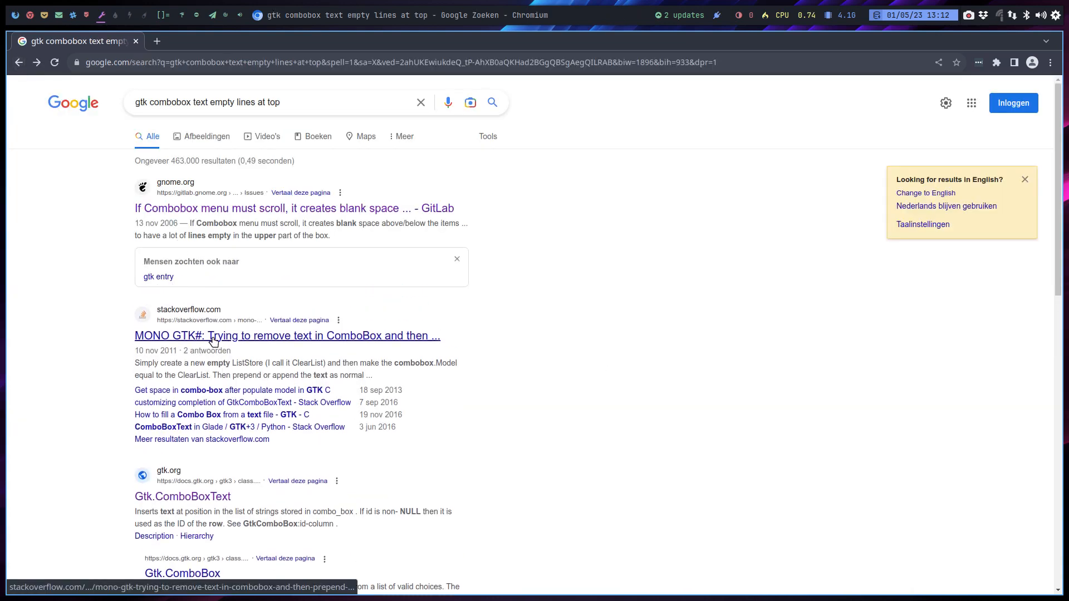
pyautogui.moveTo(115, 424)
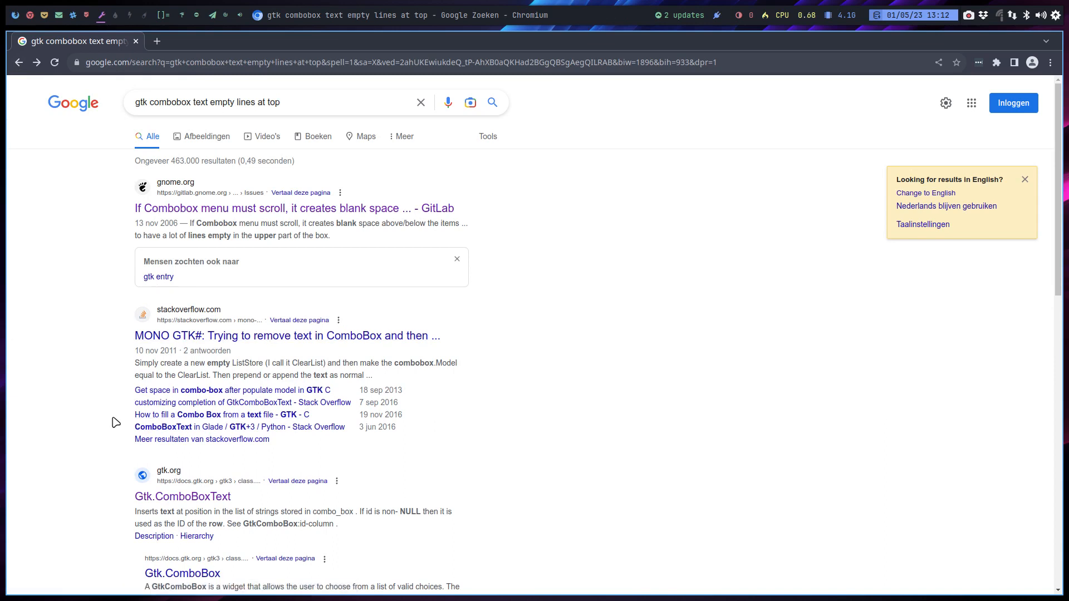
pyautogui.moveTo(258, 368)
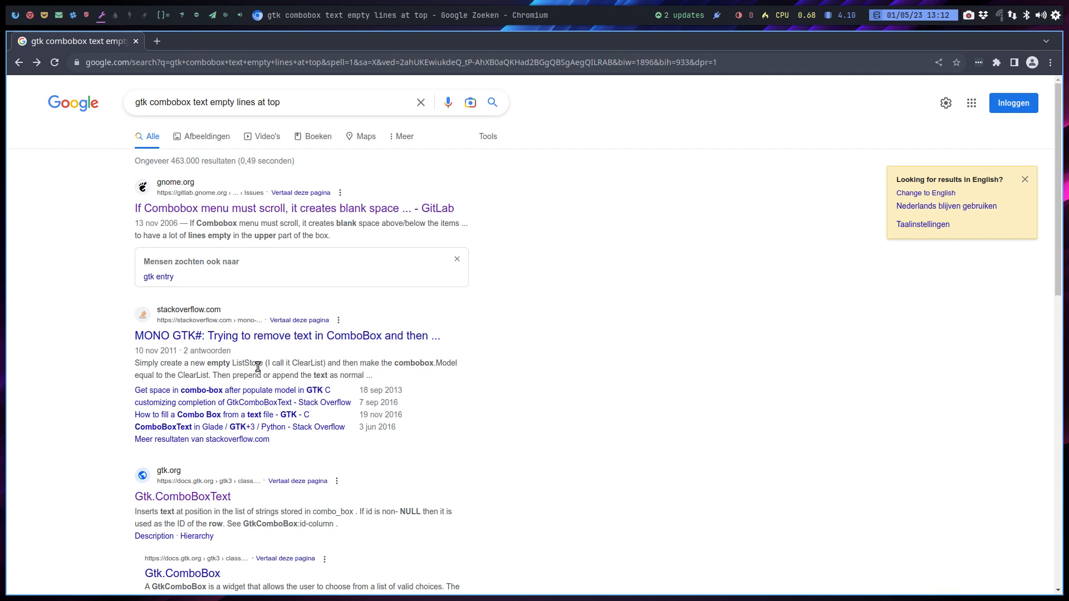
pyautogui.moveTo(401, 365)
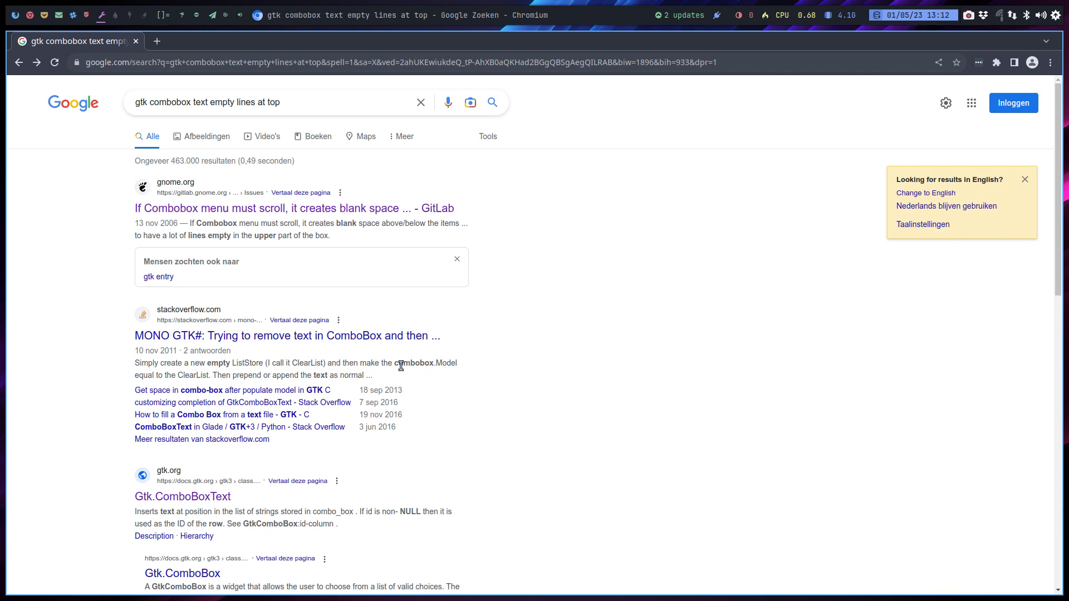
pyautogui.moveTo(212, 393)
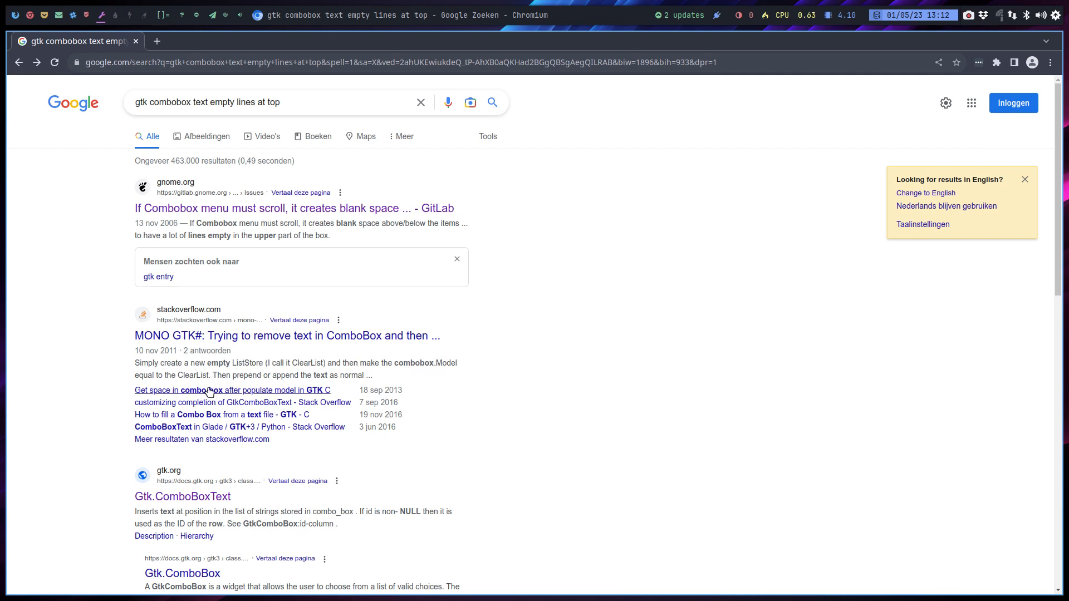
pyautogui.moveTo(236, 421)
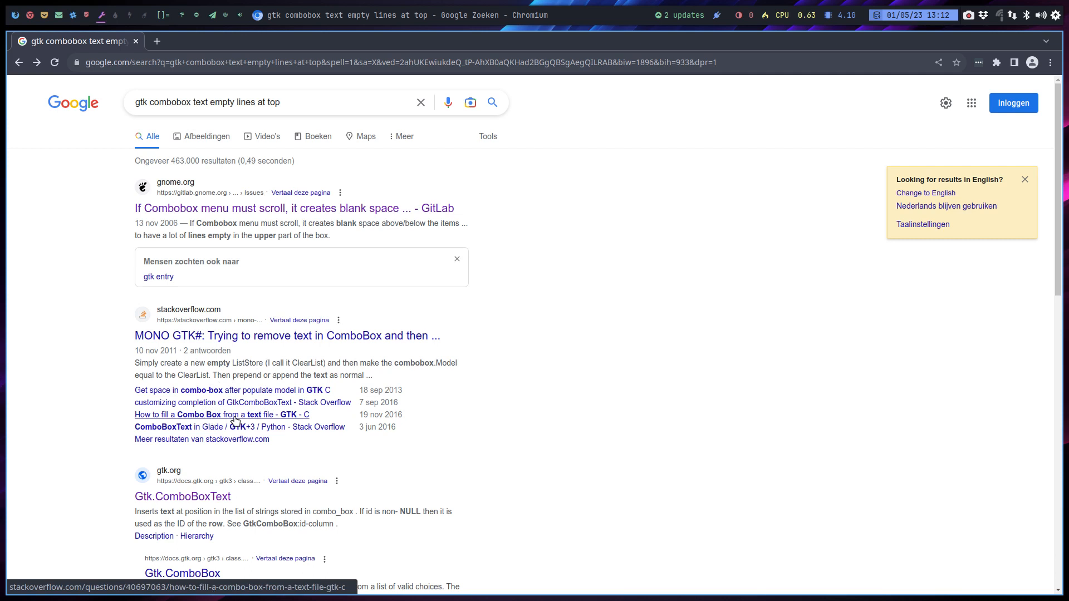
pyautogui.moveTo(43, 485)
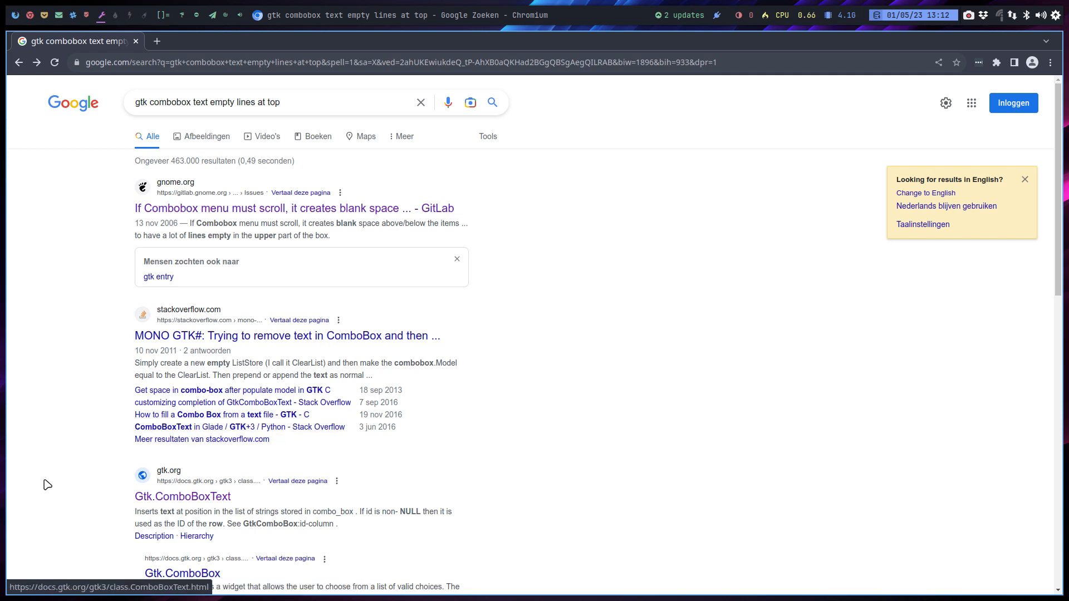
# Step: Go through the first results page to the bottom and move to page 2
pyautogui.scroll(-3)
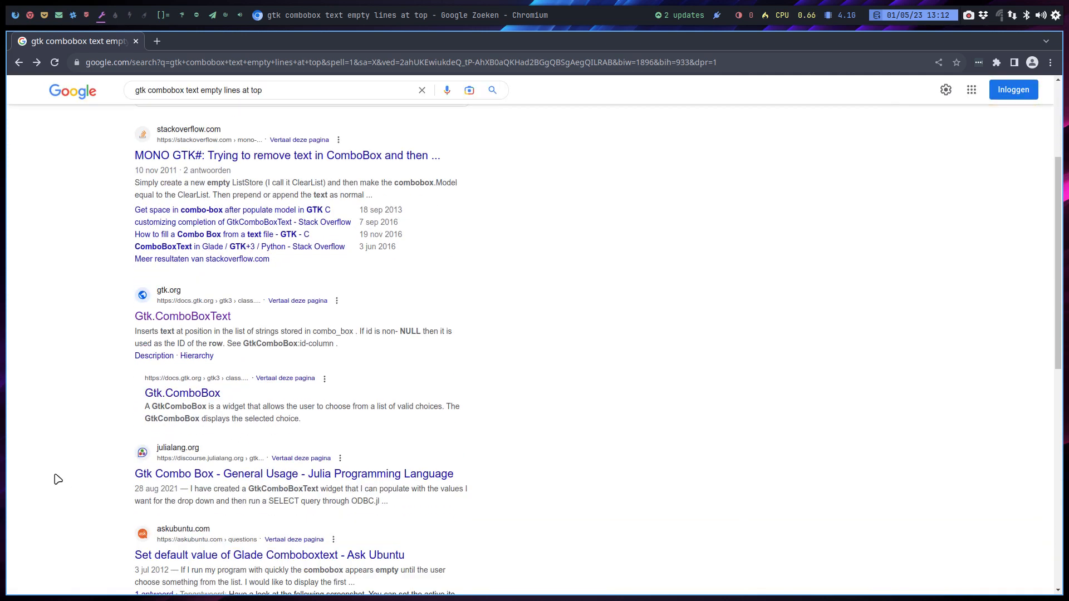
pyautogui.scroll(-3)
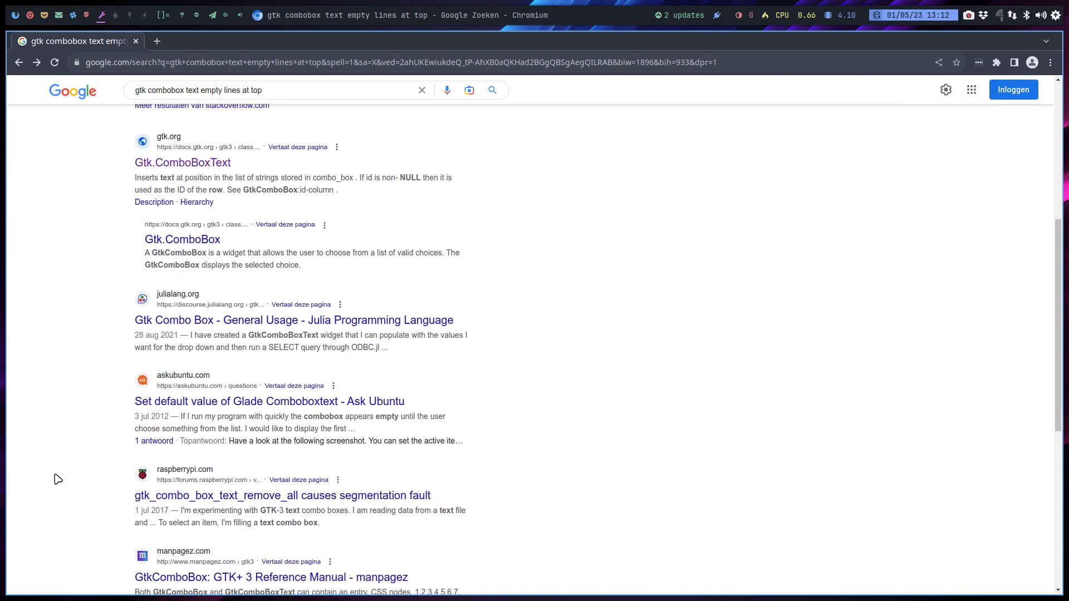
pyautogui.scroll(-3)
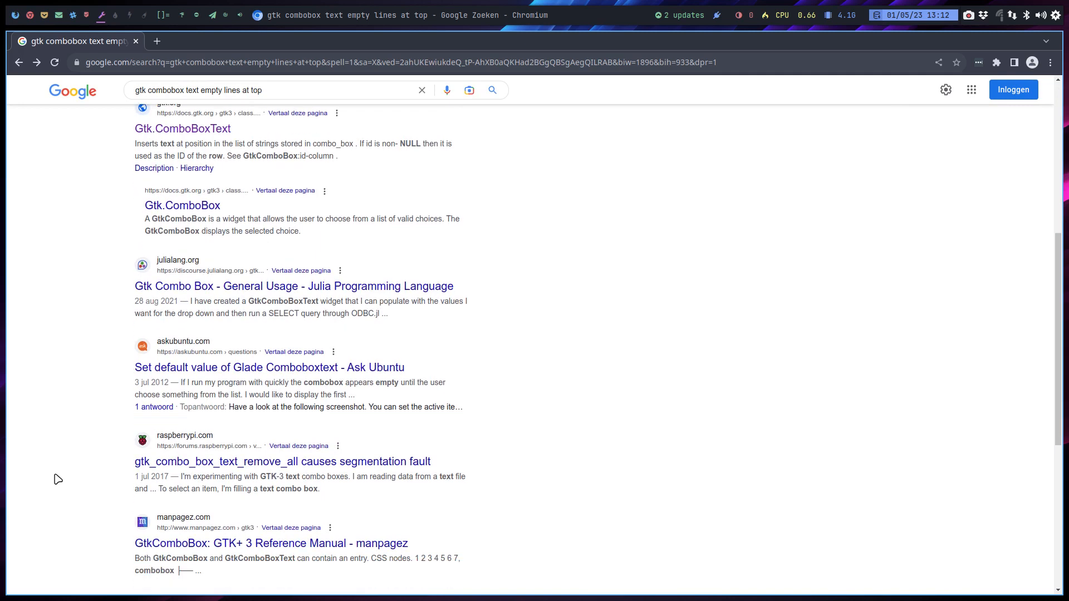
pyautogui.scroll(-3)
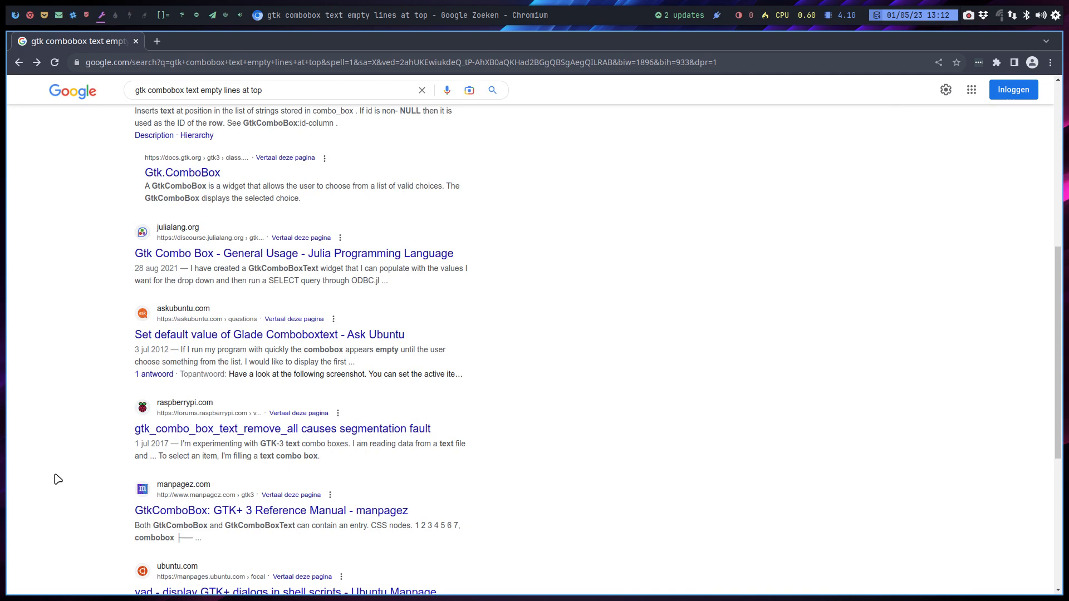
pyautogui.moveTo(334, 443)
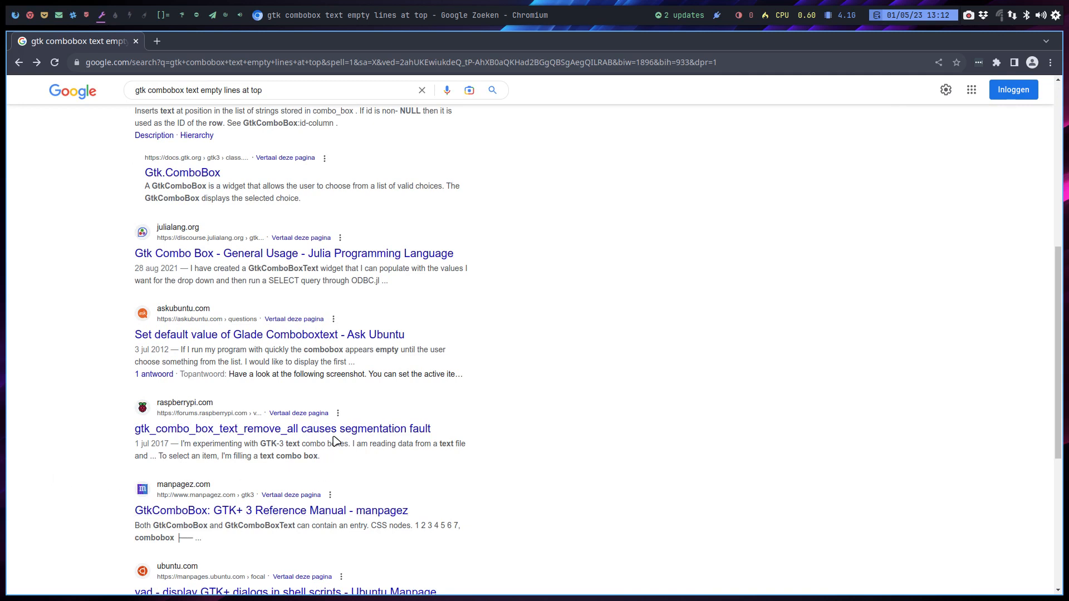
pyautogui.scroll(-3)
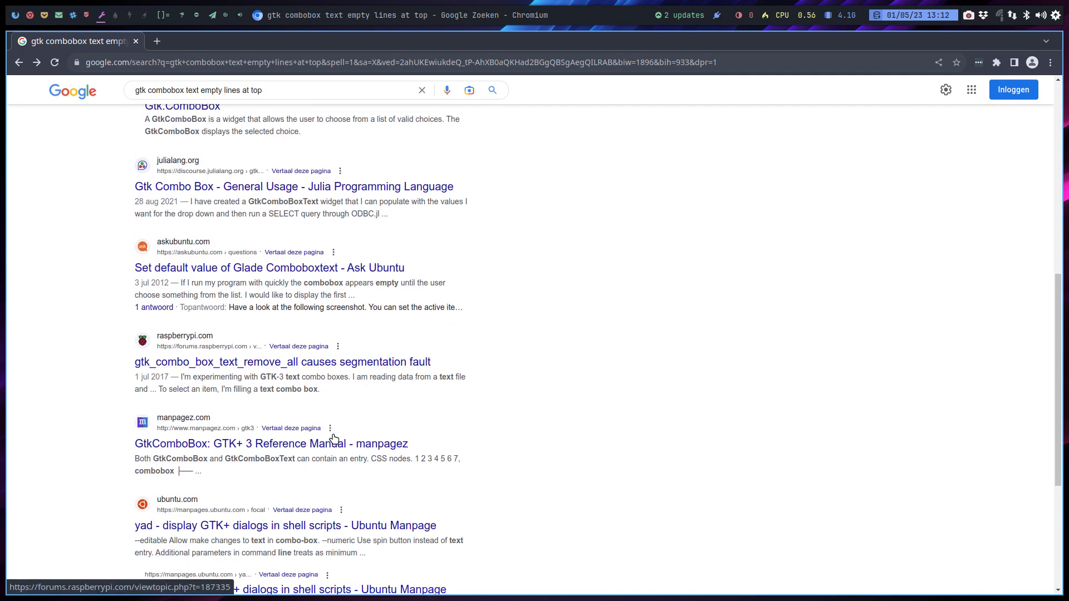
pyautogui.scroll(-3)
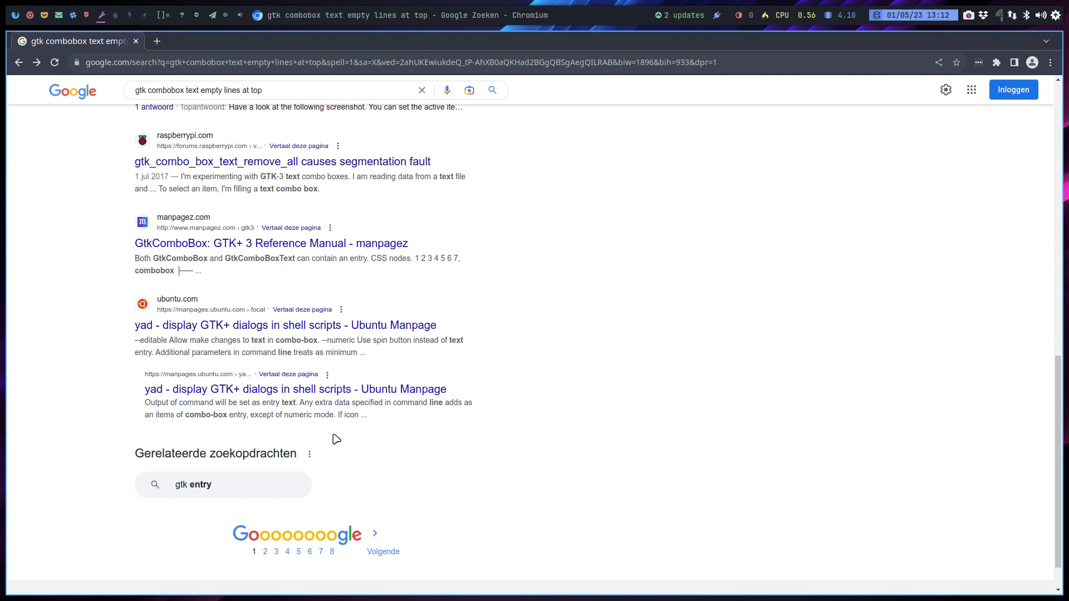
pyautogui.moveTo(265, 551)
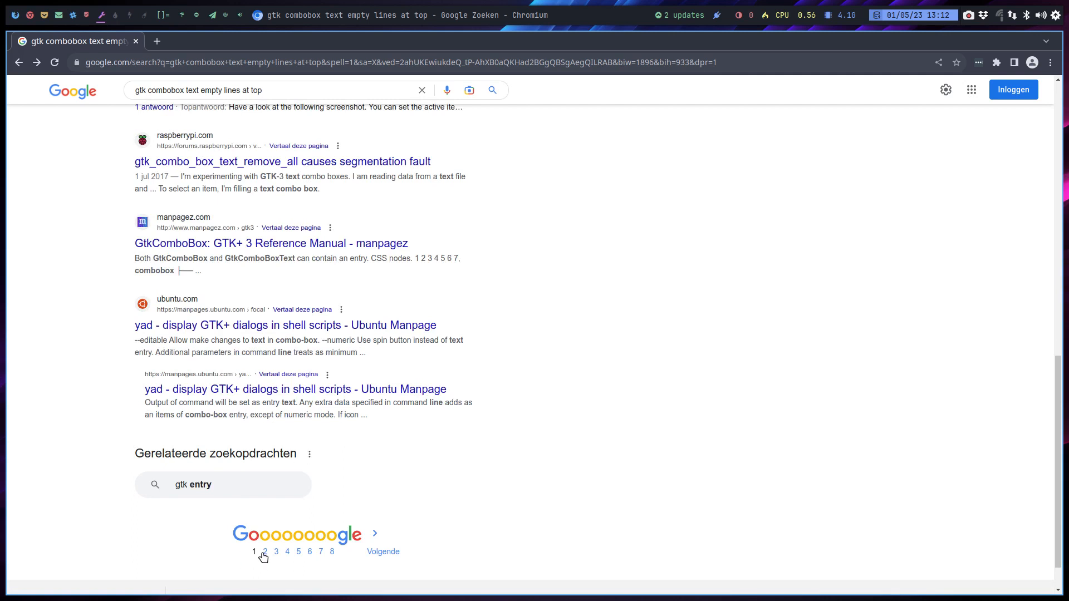
pyautogui.click(266, 551)
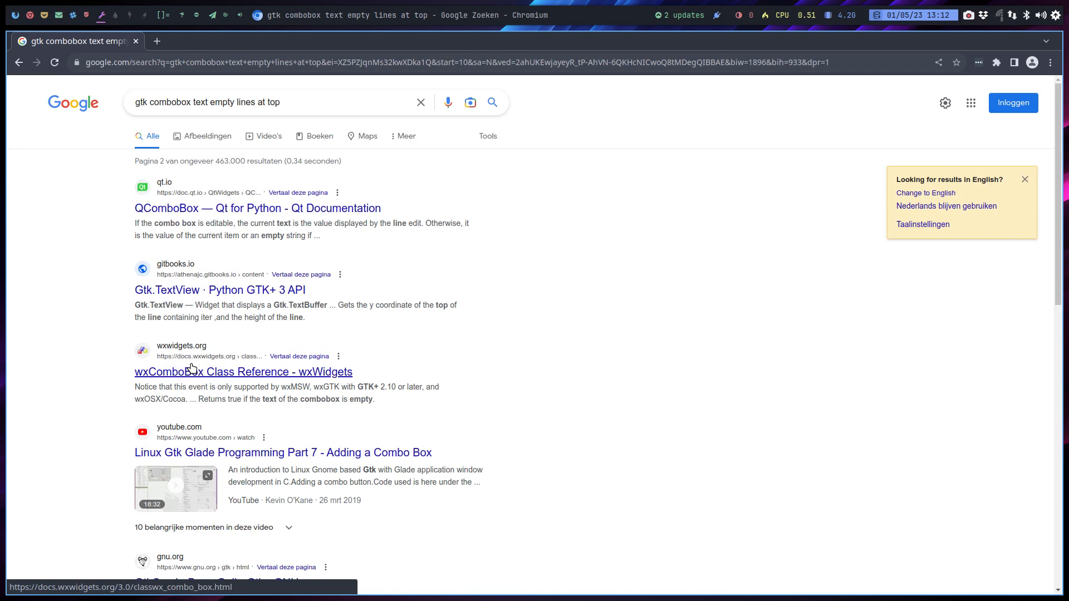
pyautogui.scroll(-3)
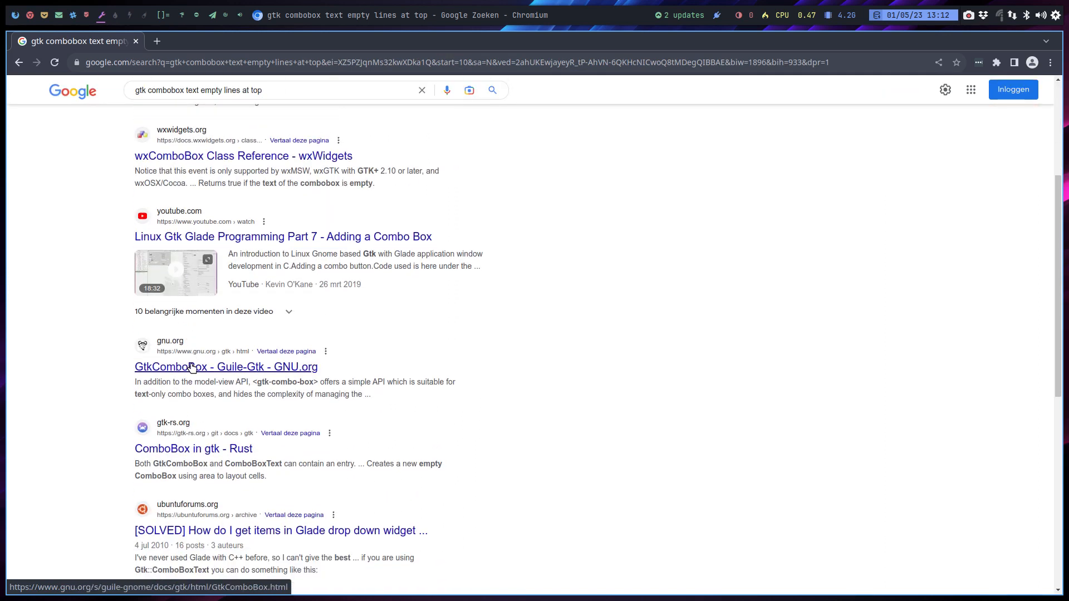
pyautogui.scroll(-3)
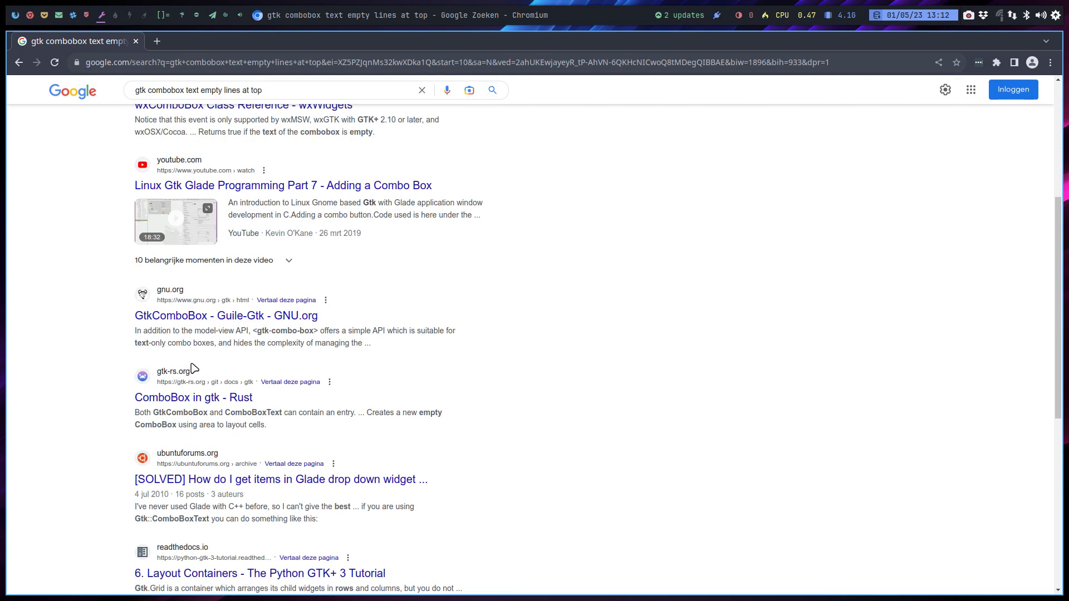
pyautogui.scroll(-3)
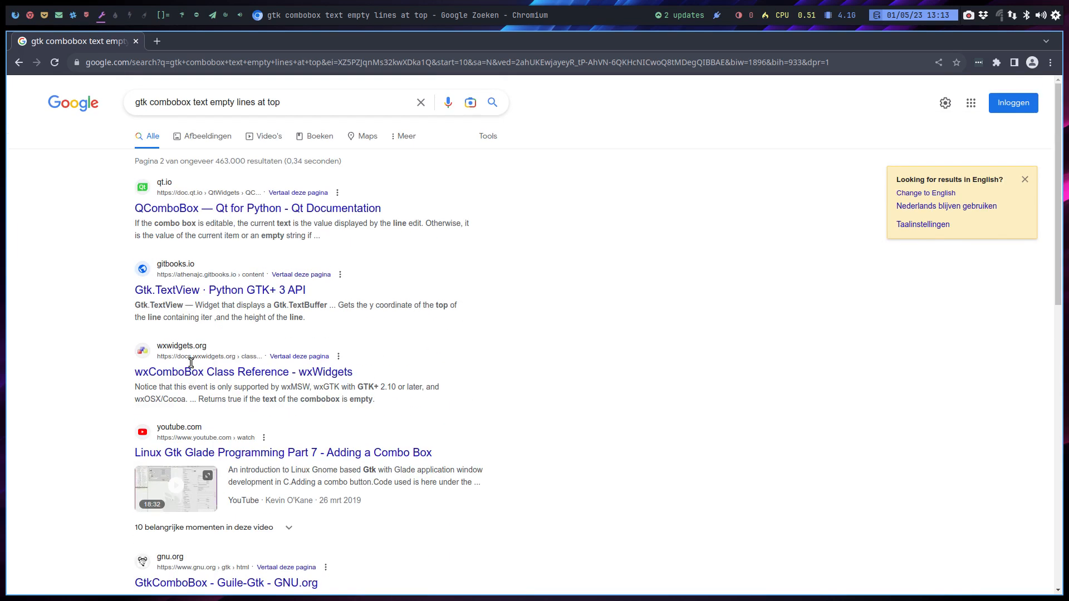
pyautogui.moveTo(209, 334)
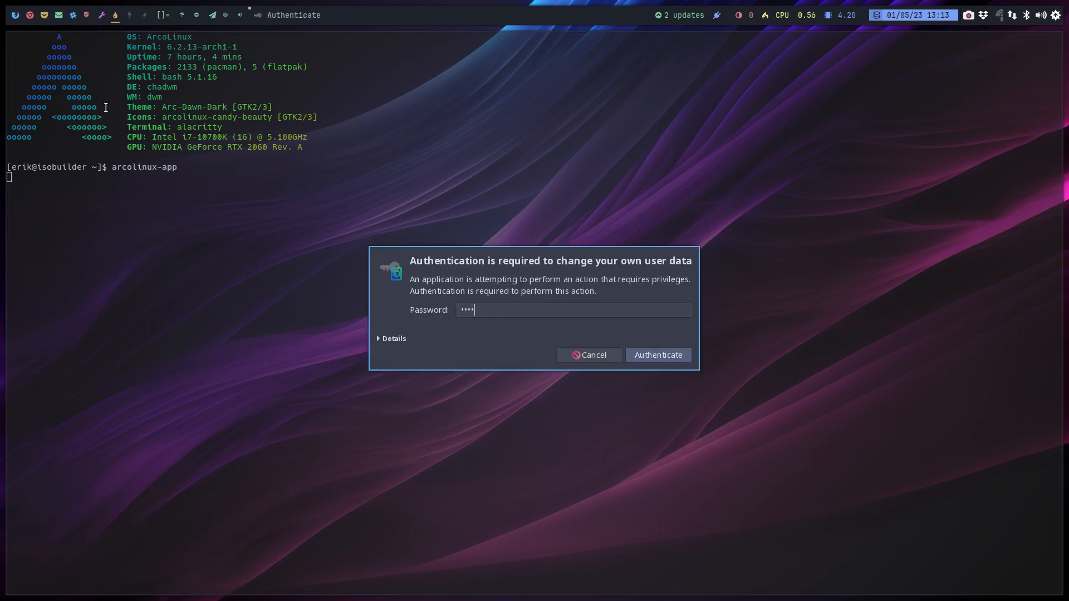
# Step: Authenticate the relaunched ArcoLinux App and reopen its ISO edition dropdown
pyautogui.click(658, 356)
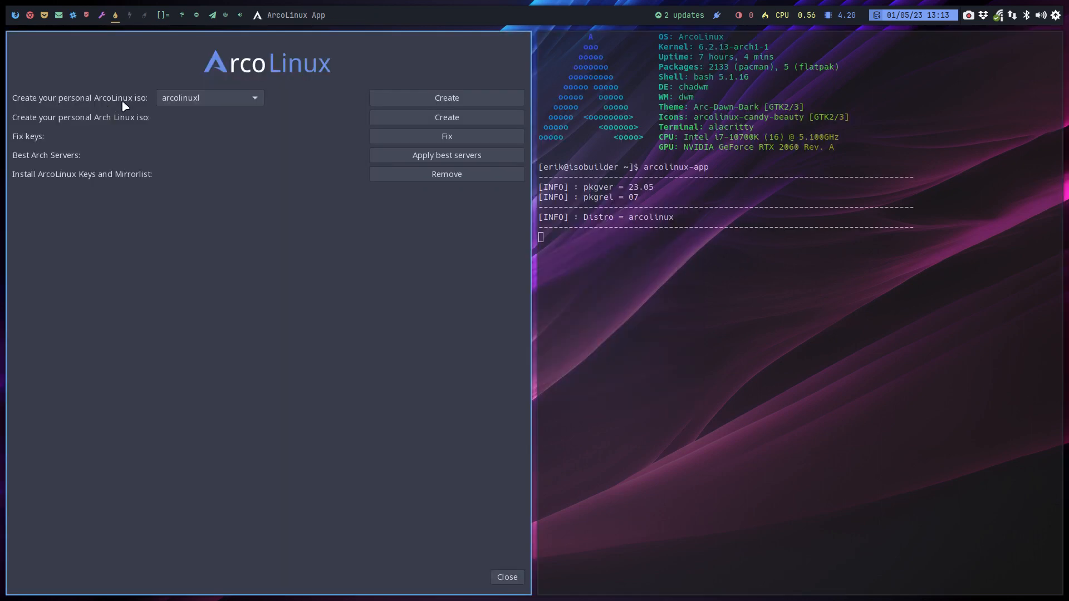
pyautogui.click(209, 98)
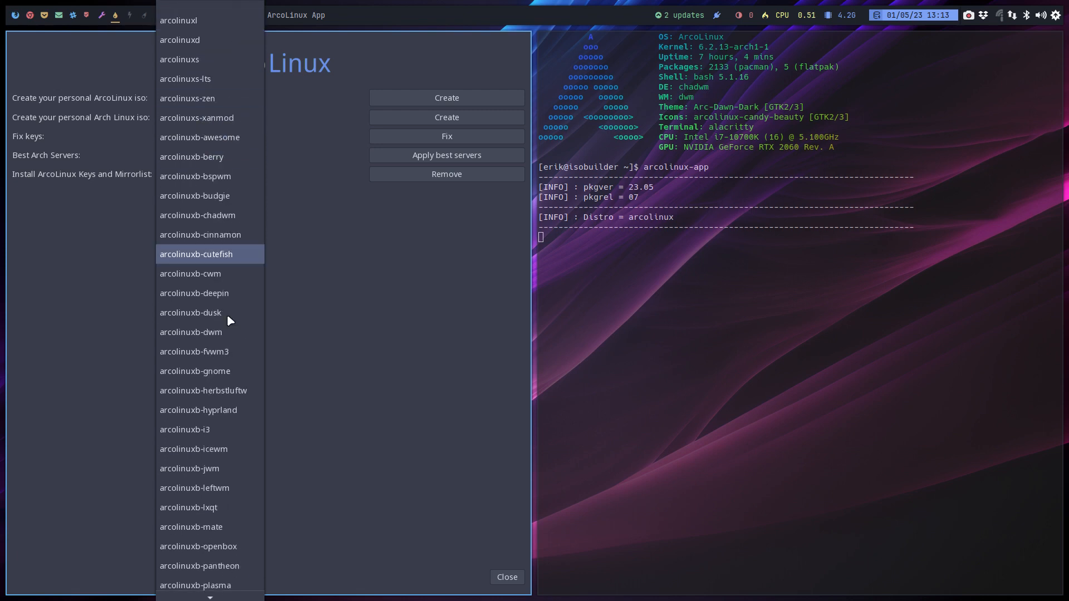
pyautogui.moveTo(231, 397)
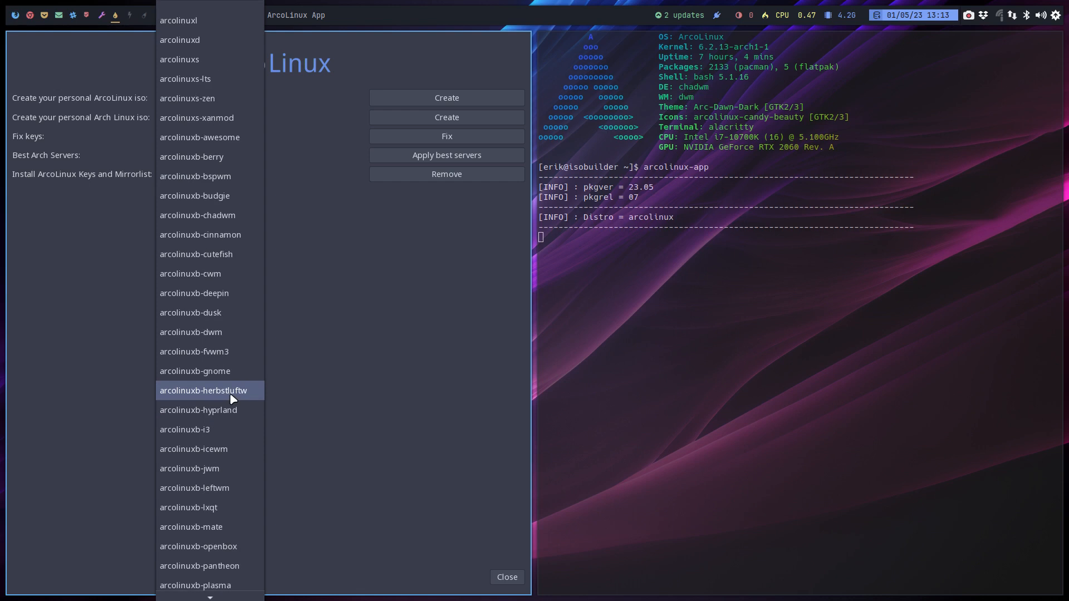
pyautogui.moveTo(343, 234)
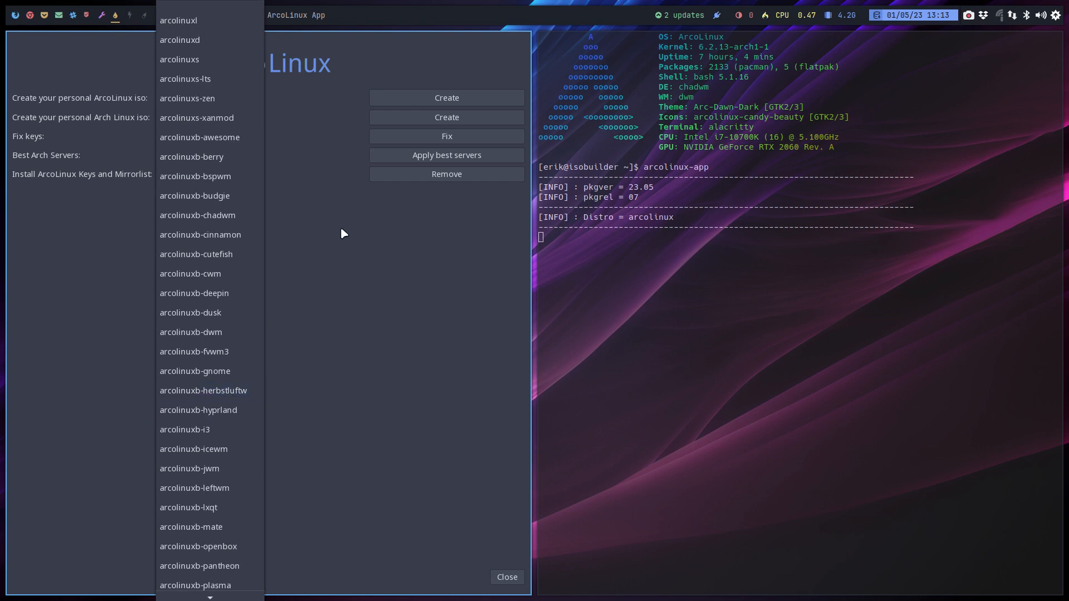